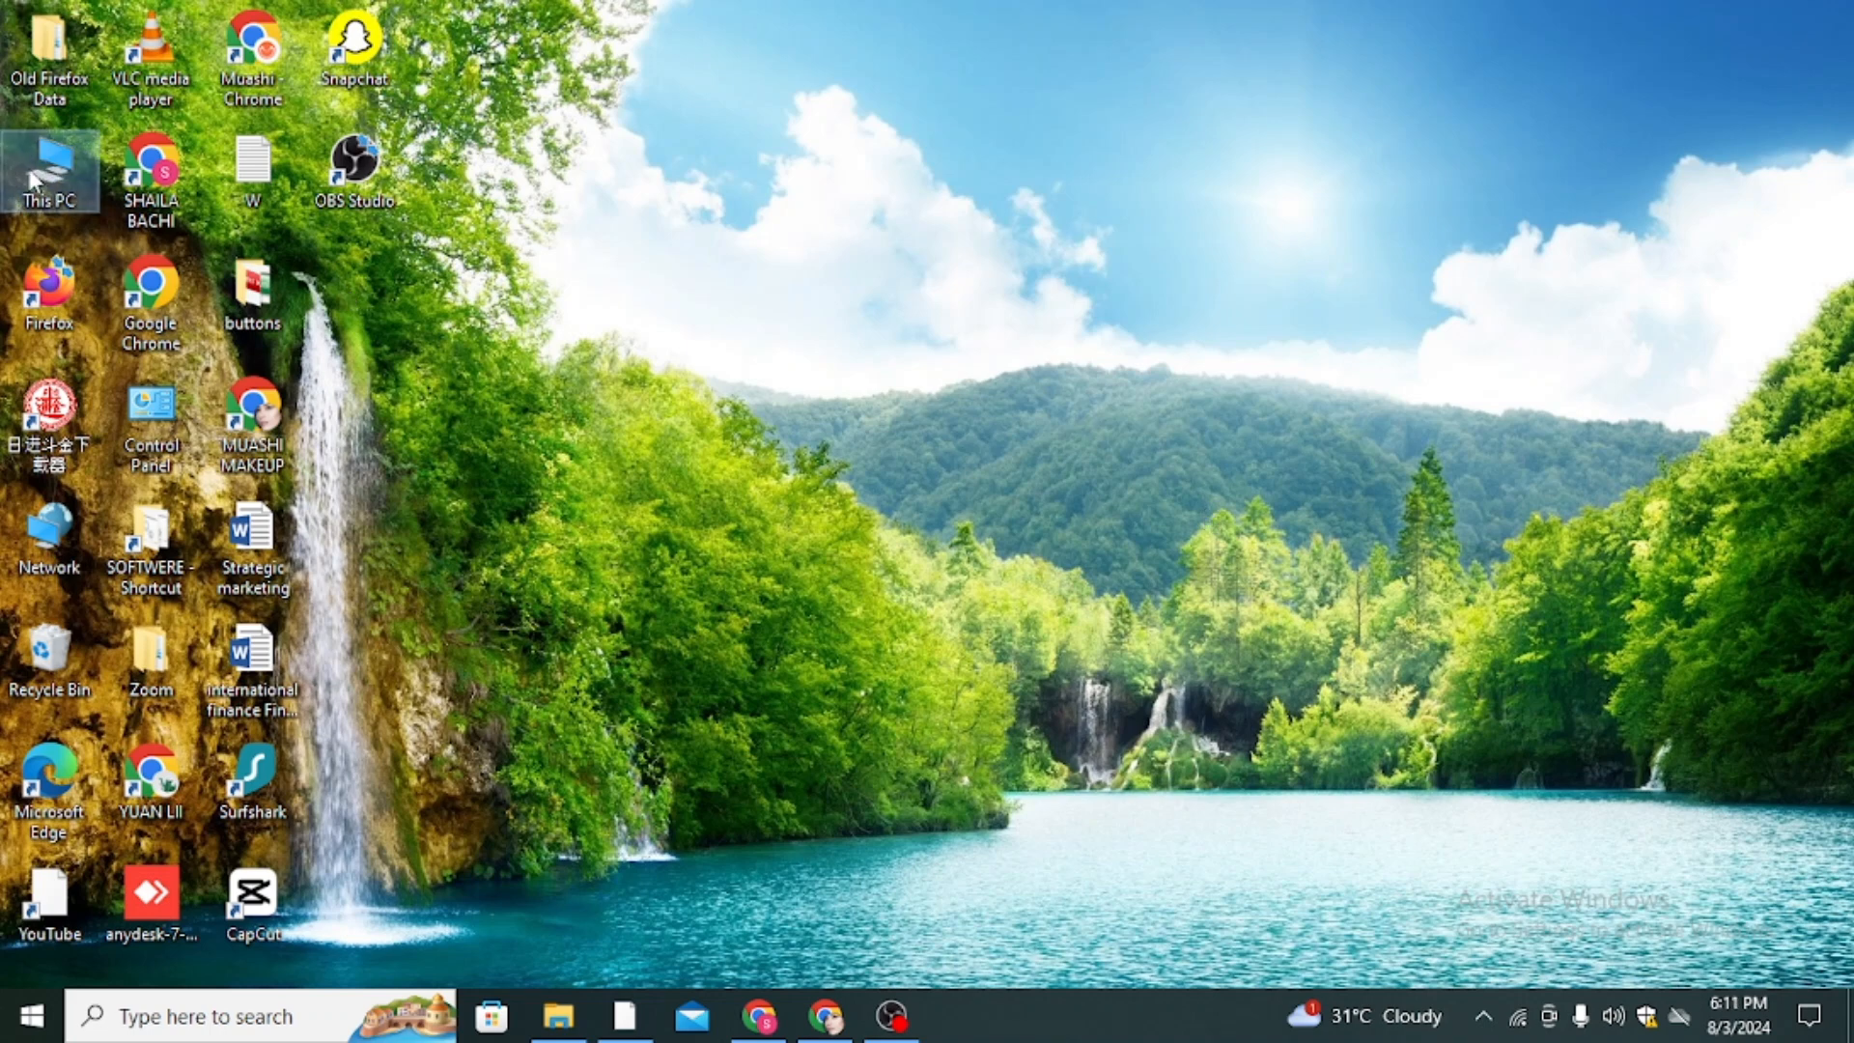
- Open This PC, browse into the Documents folder, then close that window
double_click(49, 178)
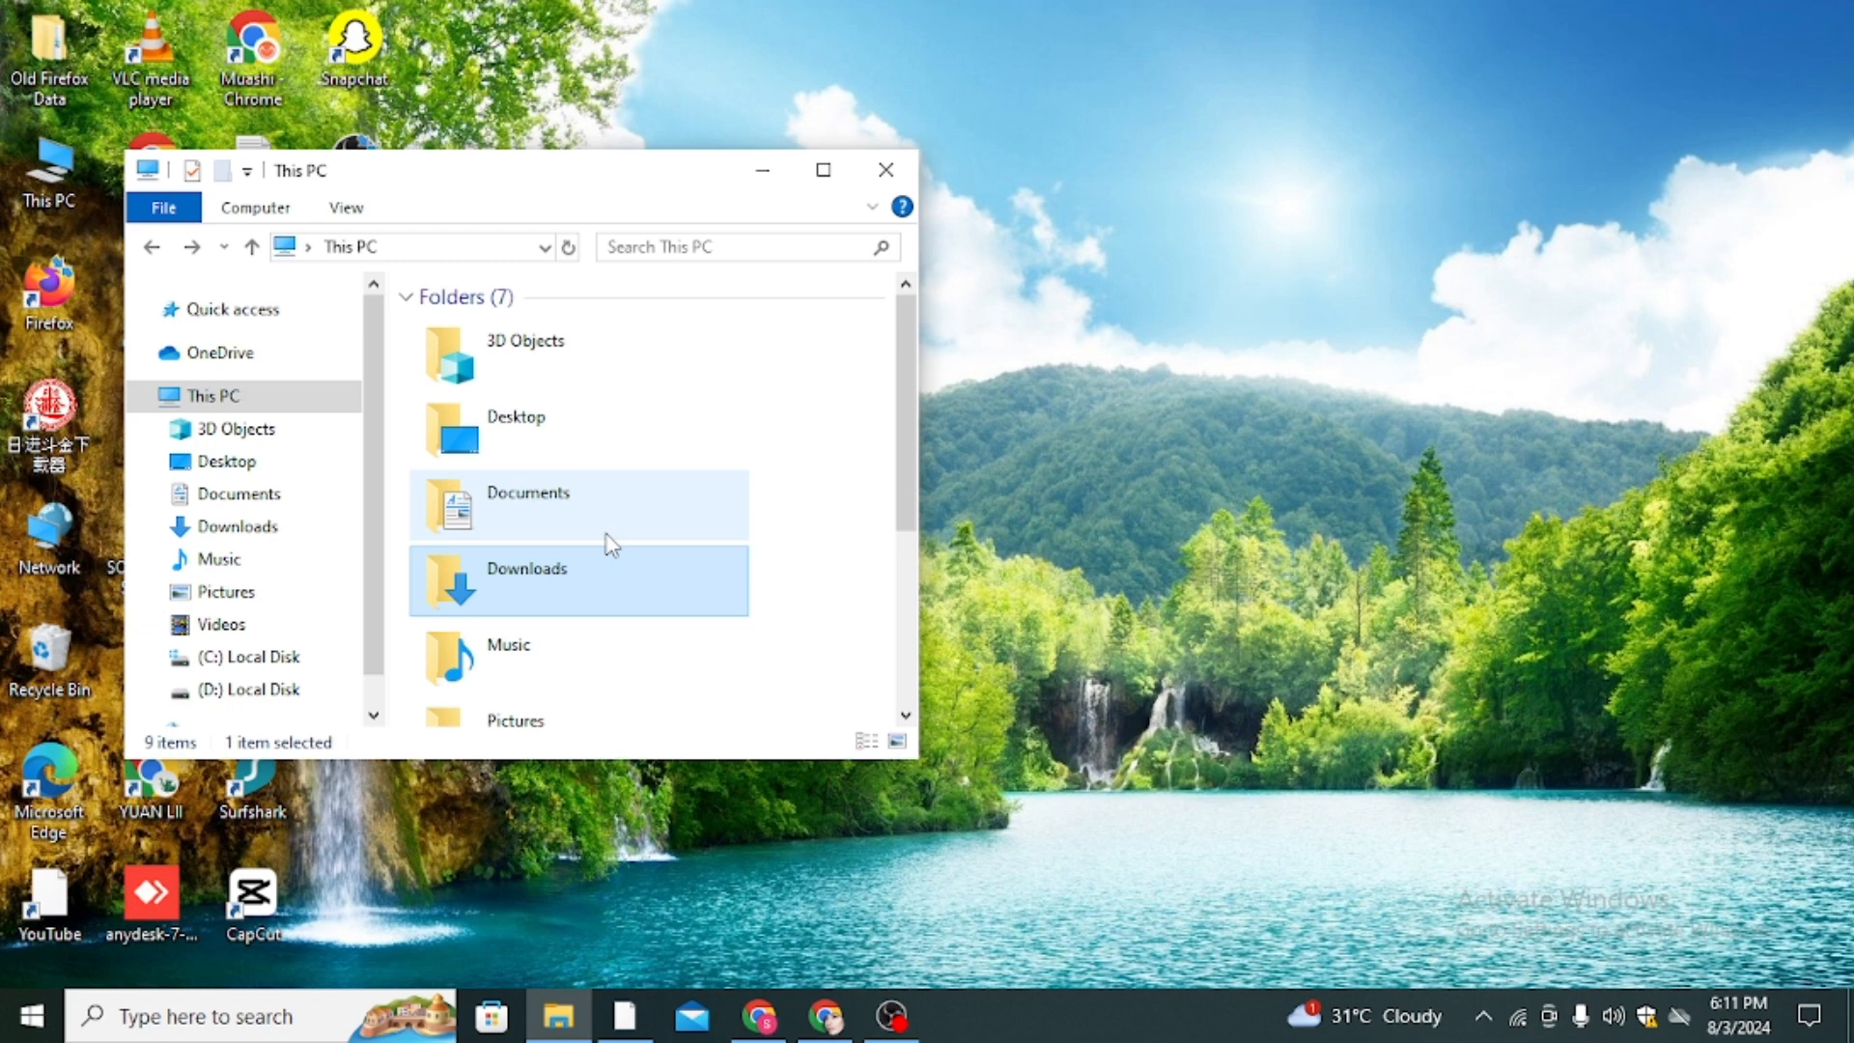
double_click(526, 494)
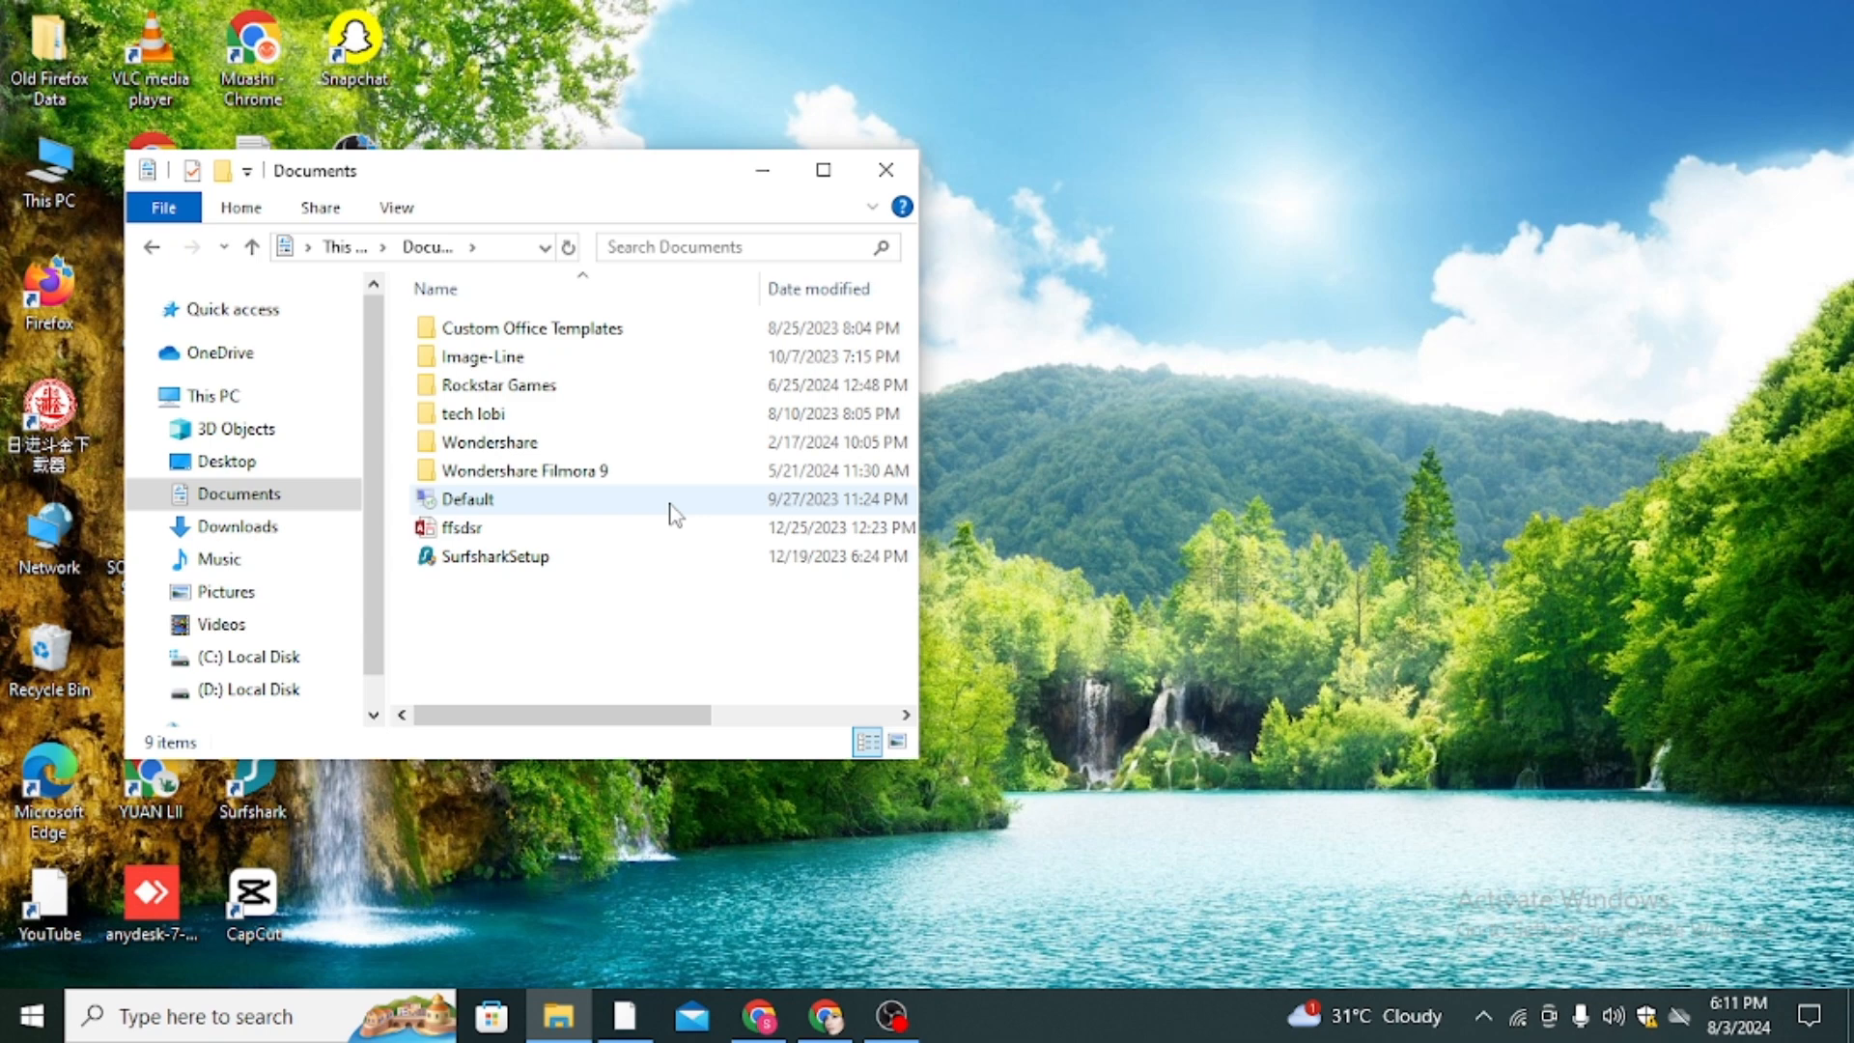
left_click(885, 169)
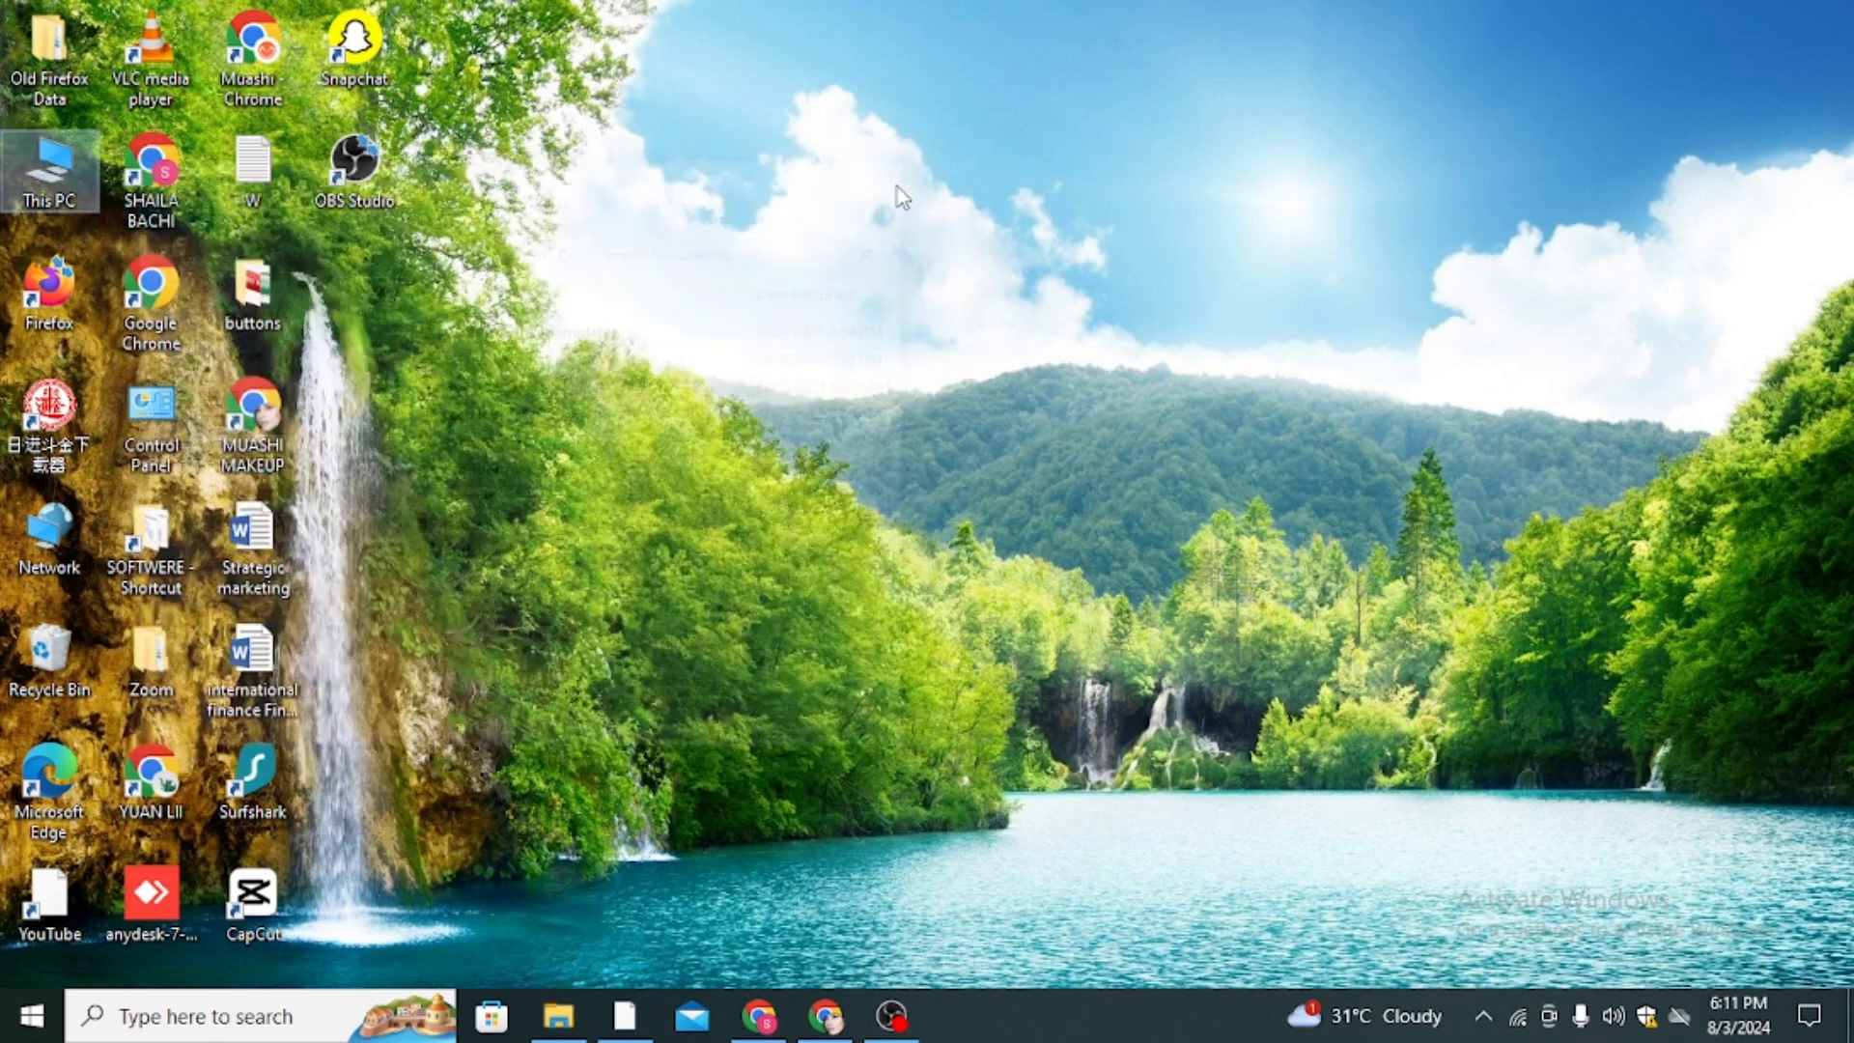
- Go to Bluetooth & other devices settings via the Action Center Bluetooth tile
left_click(1807, 1016)
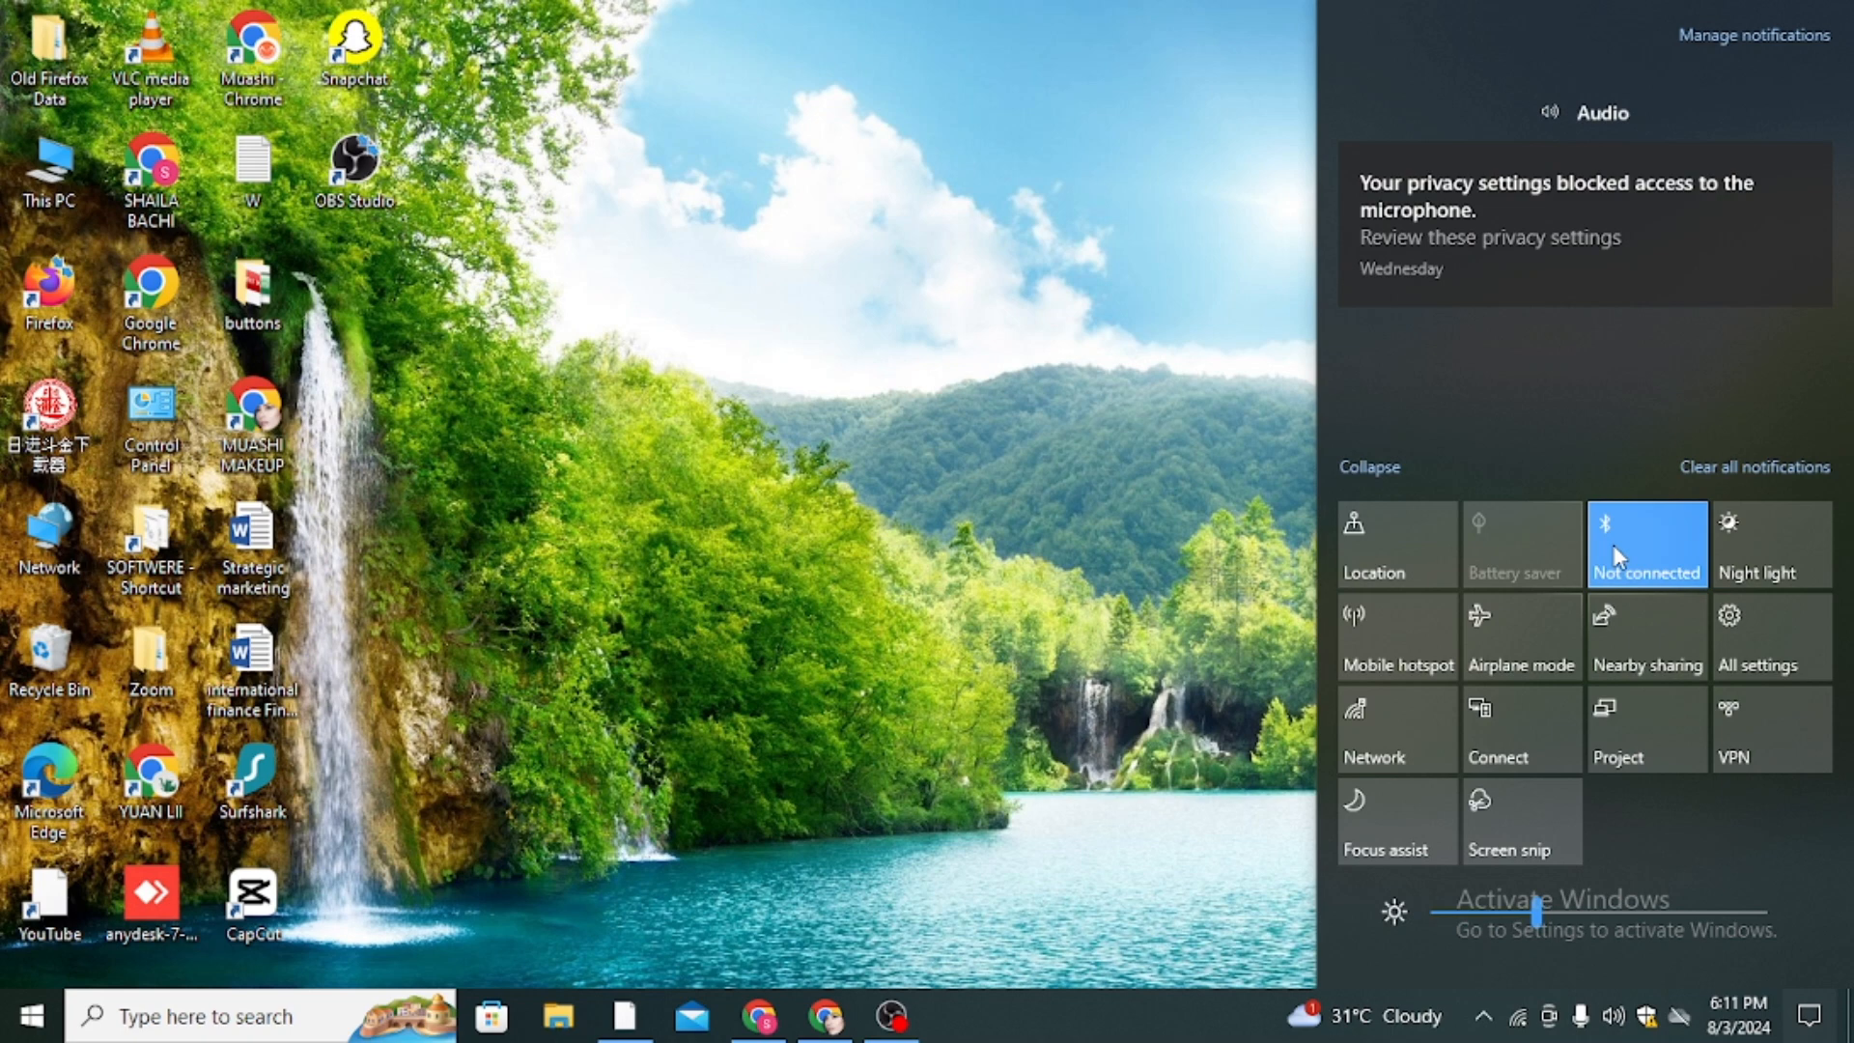
right_click(1647, 543)
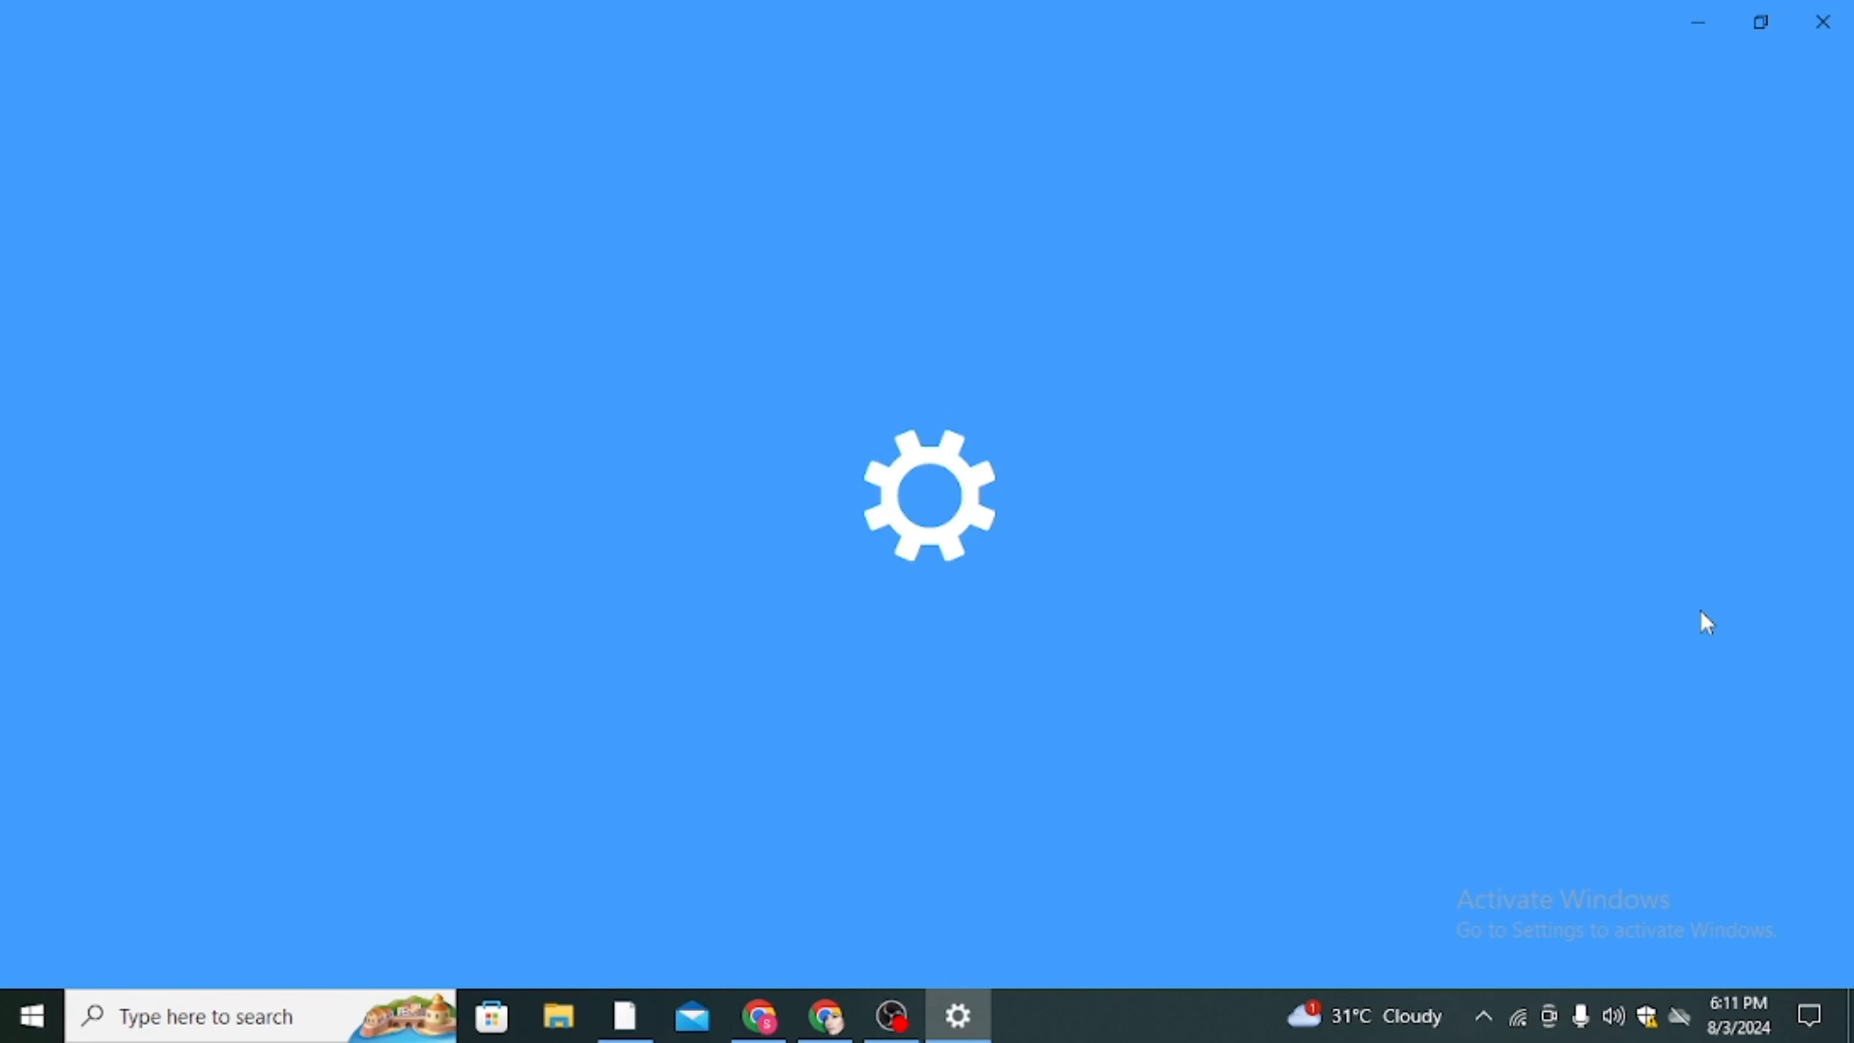
left_click(957, 1015)
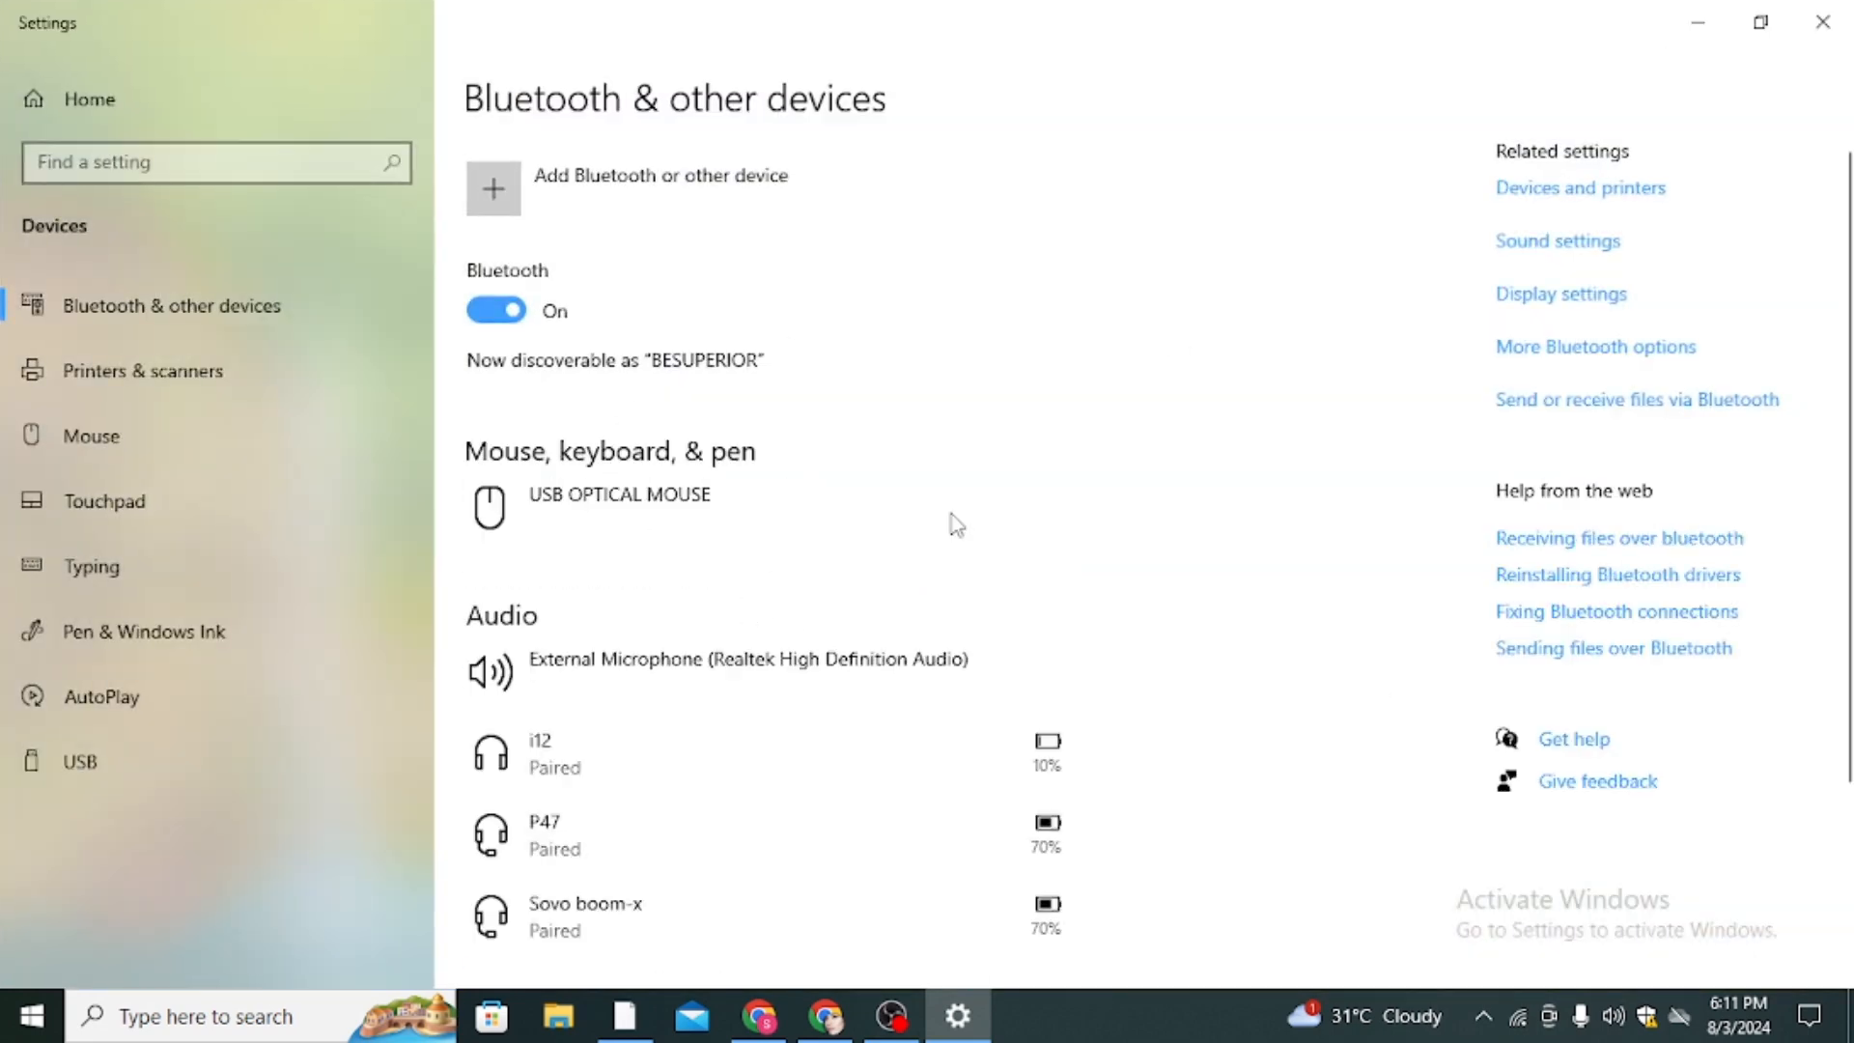
mouse_move(1361, 784)
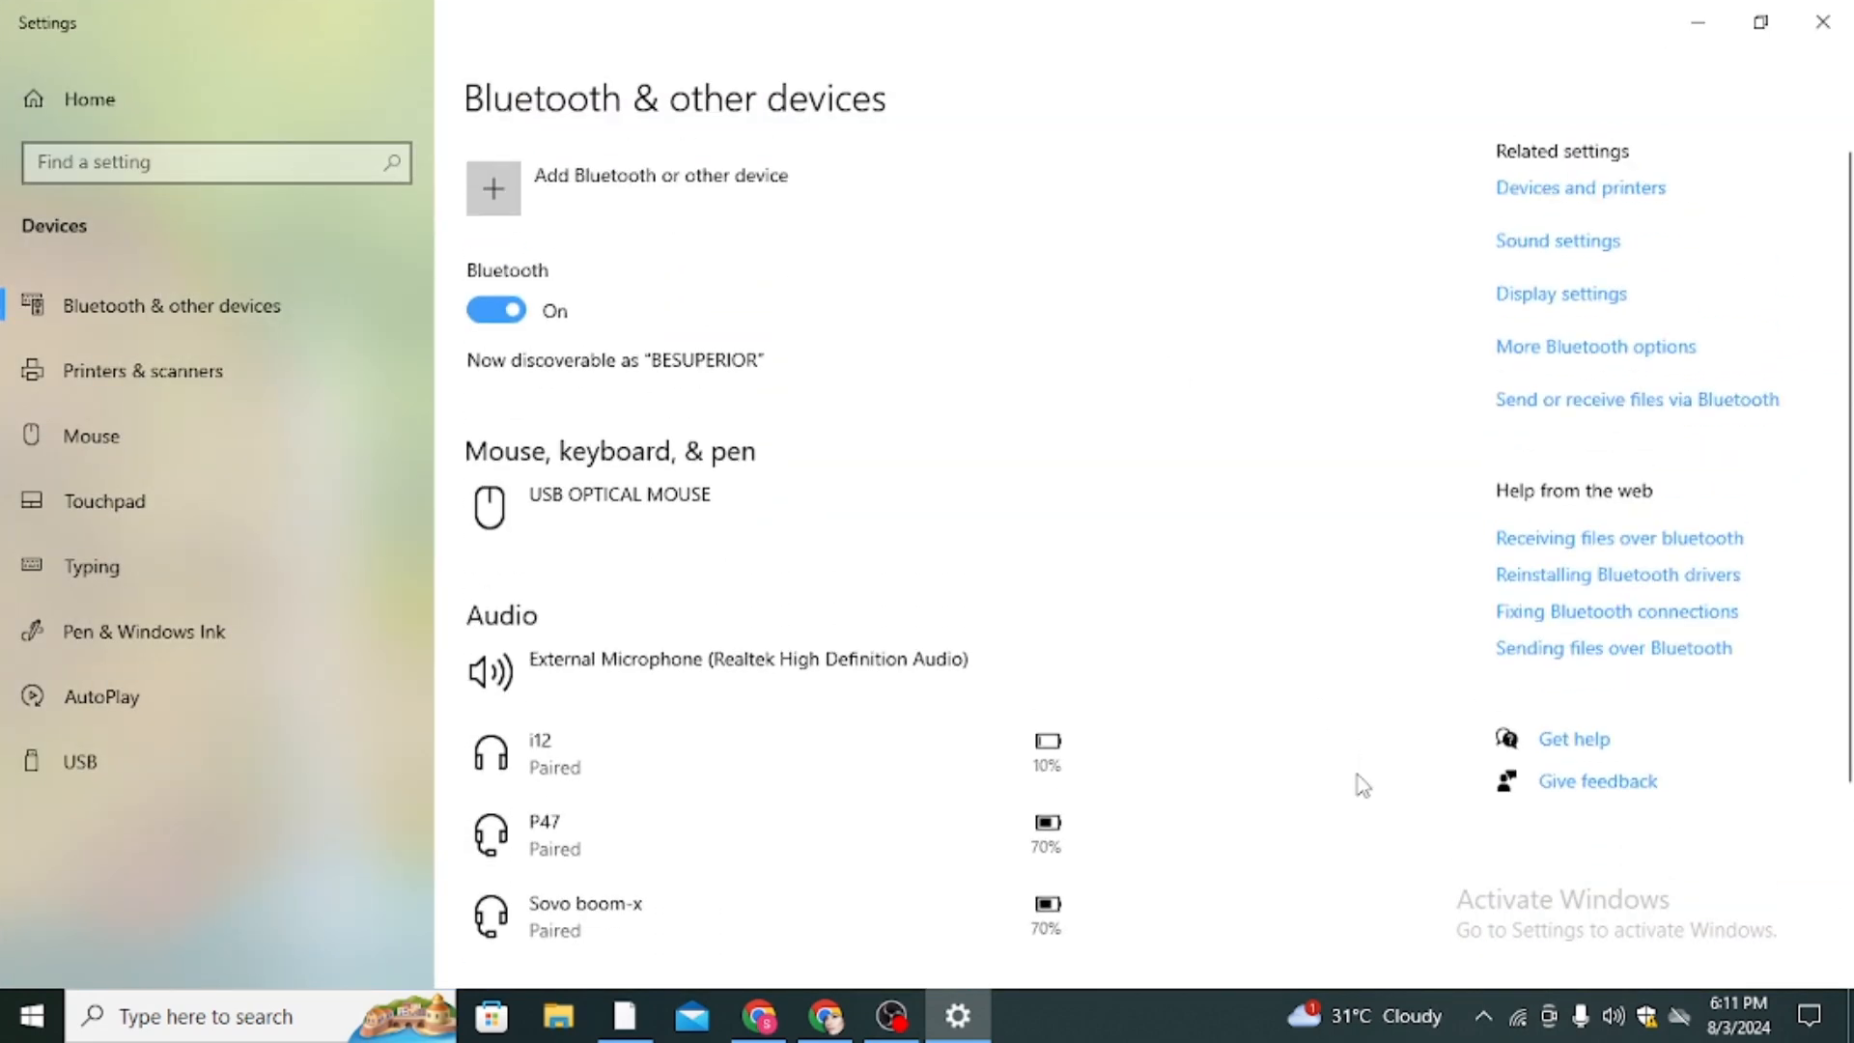
mouse_move(1558, 420)
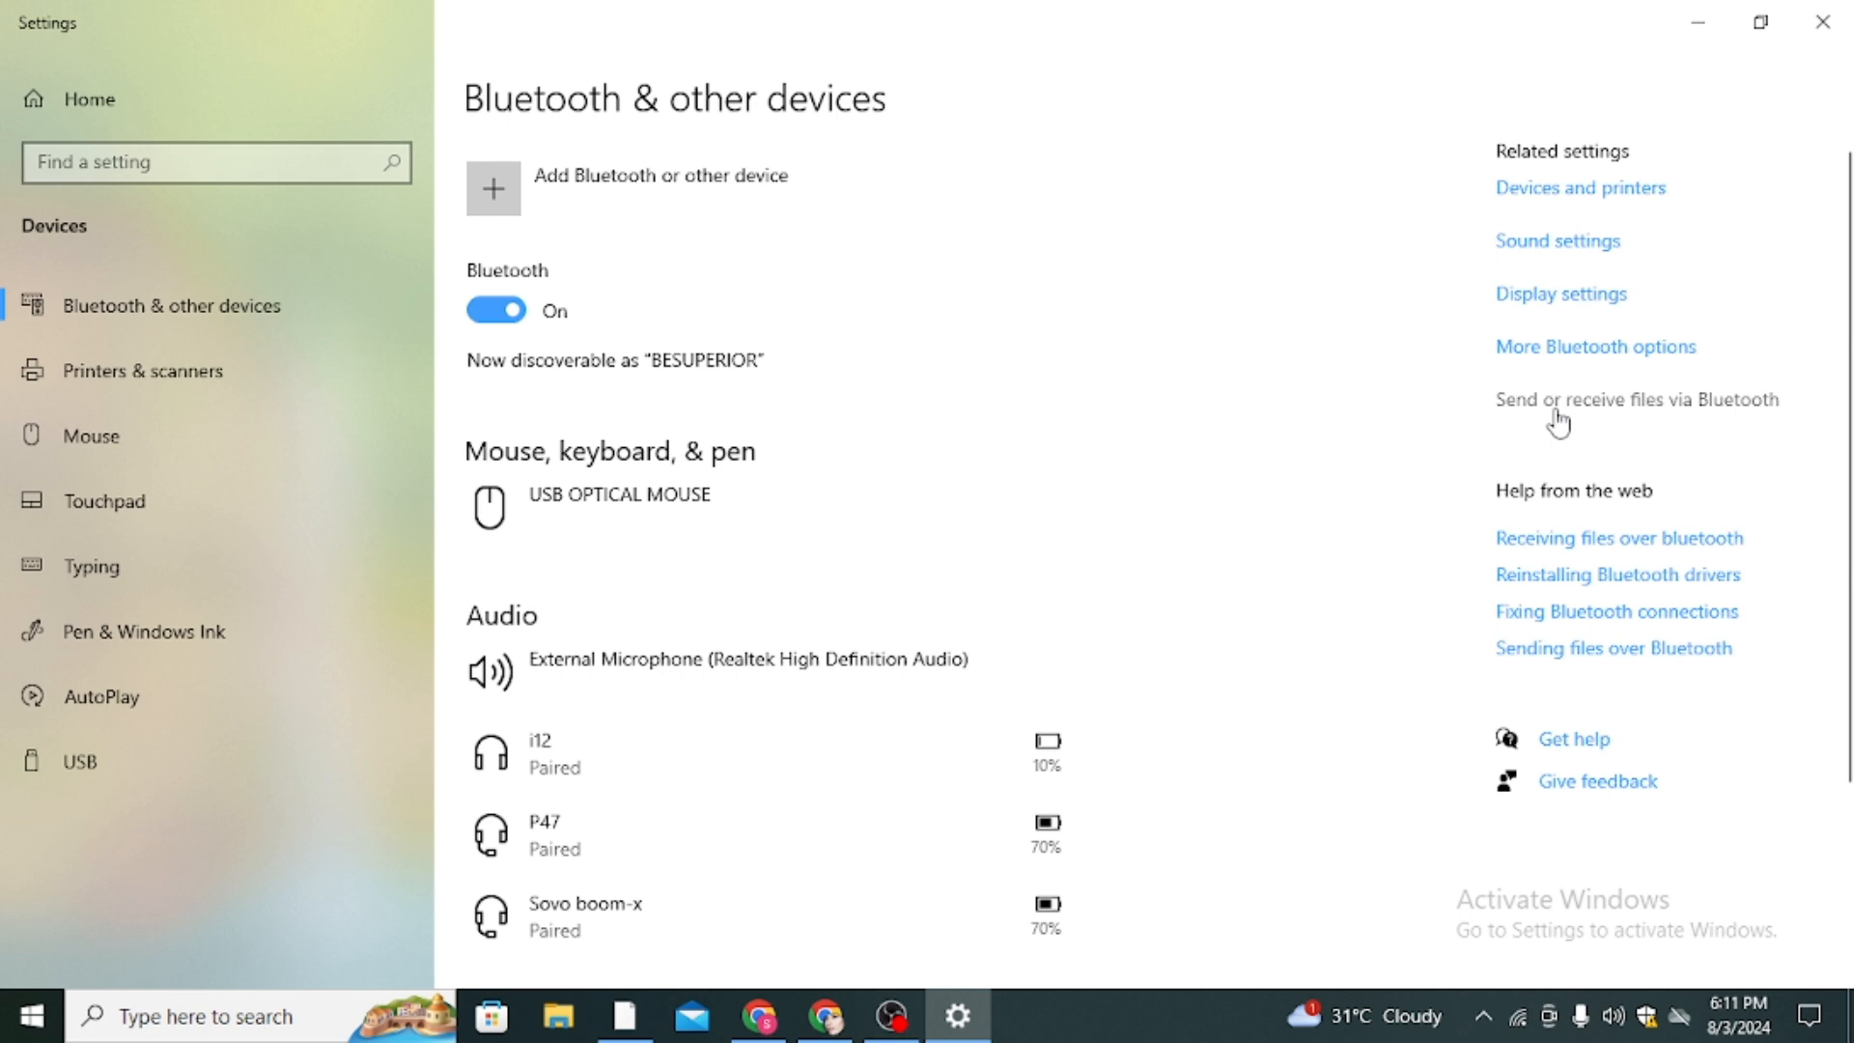
mouse_move(1535, 423)
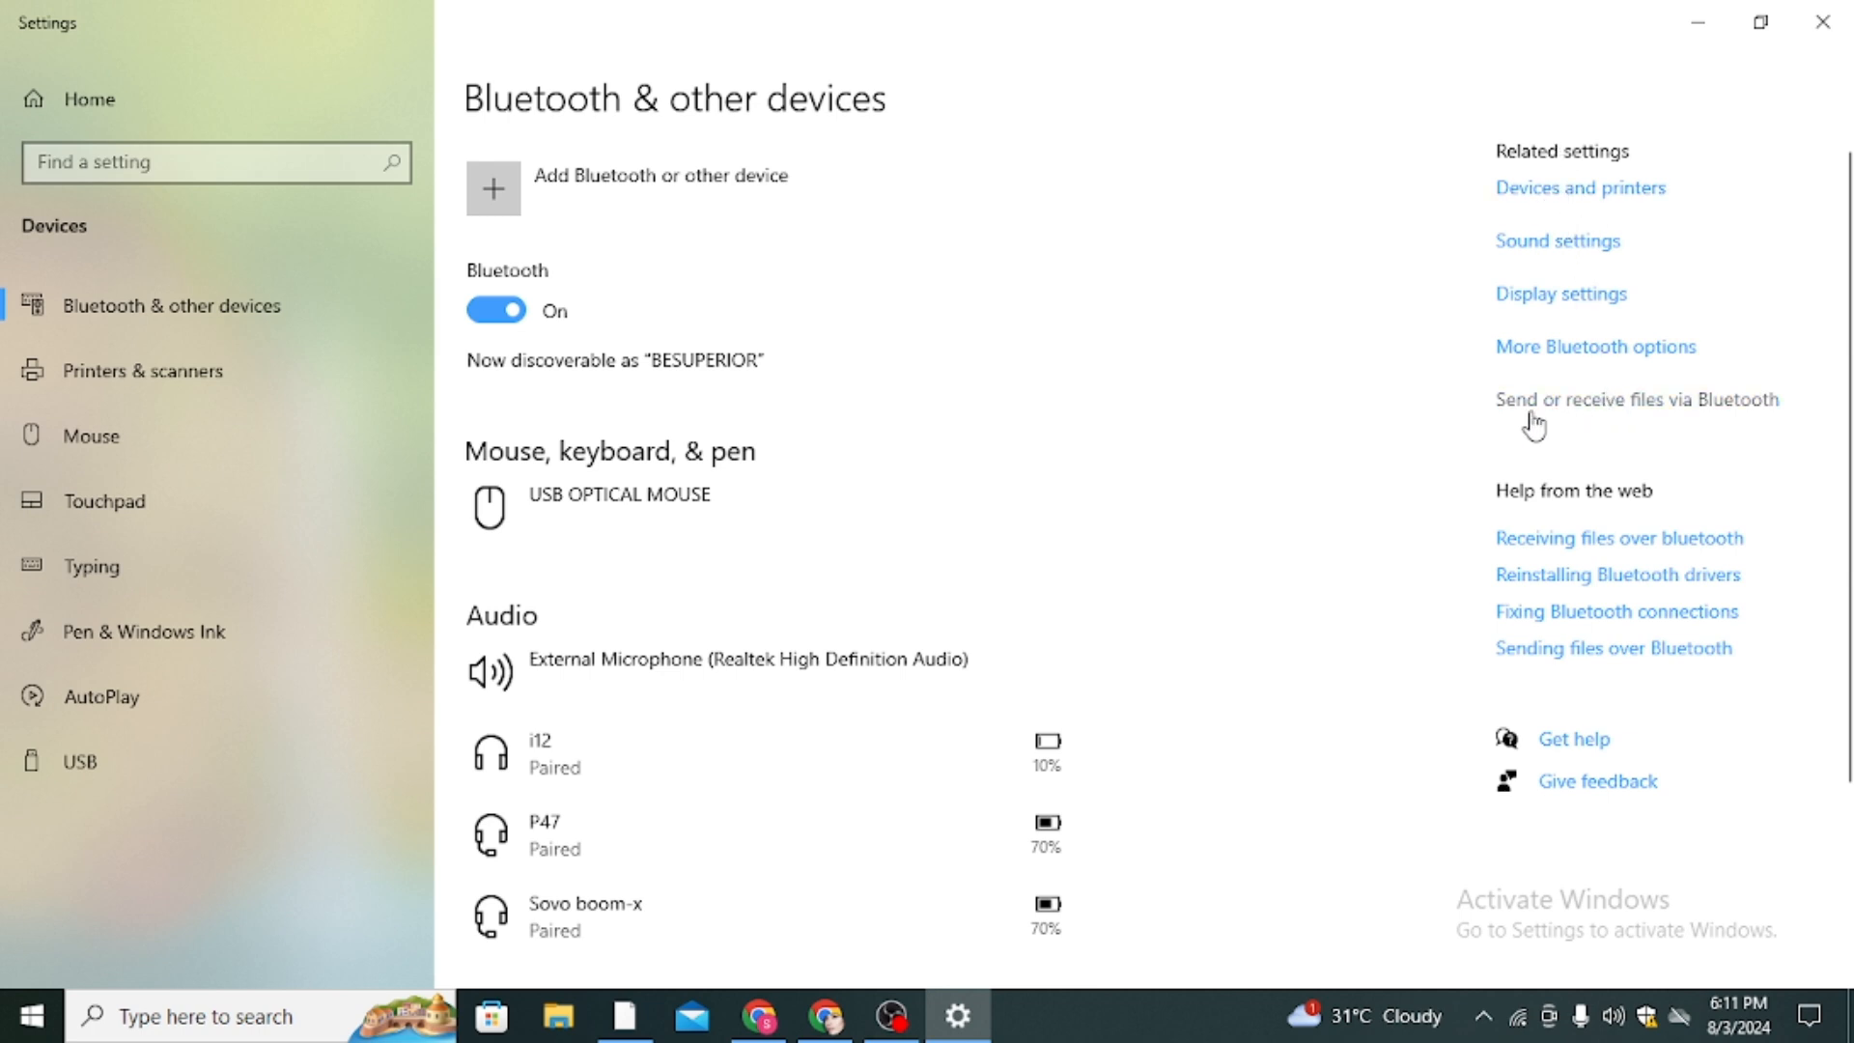
mouse_move(1700, 412)
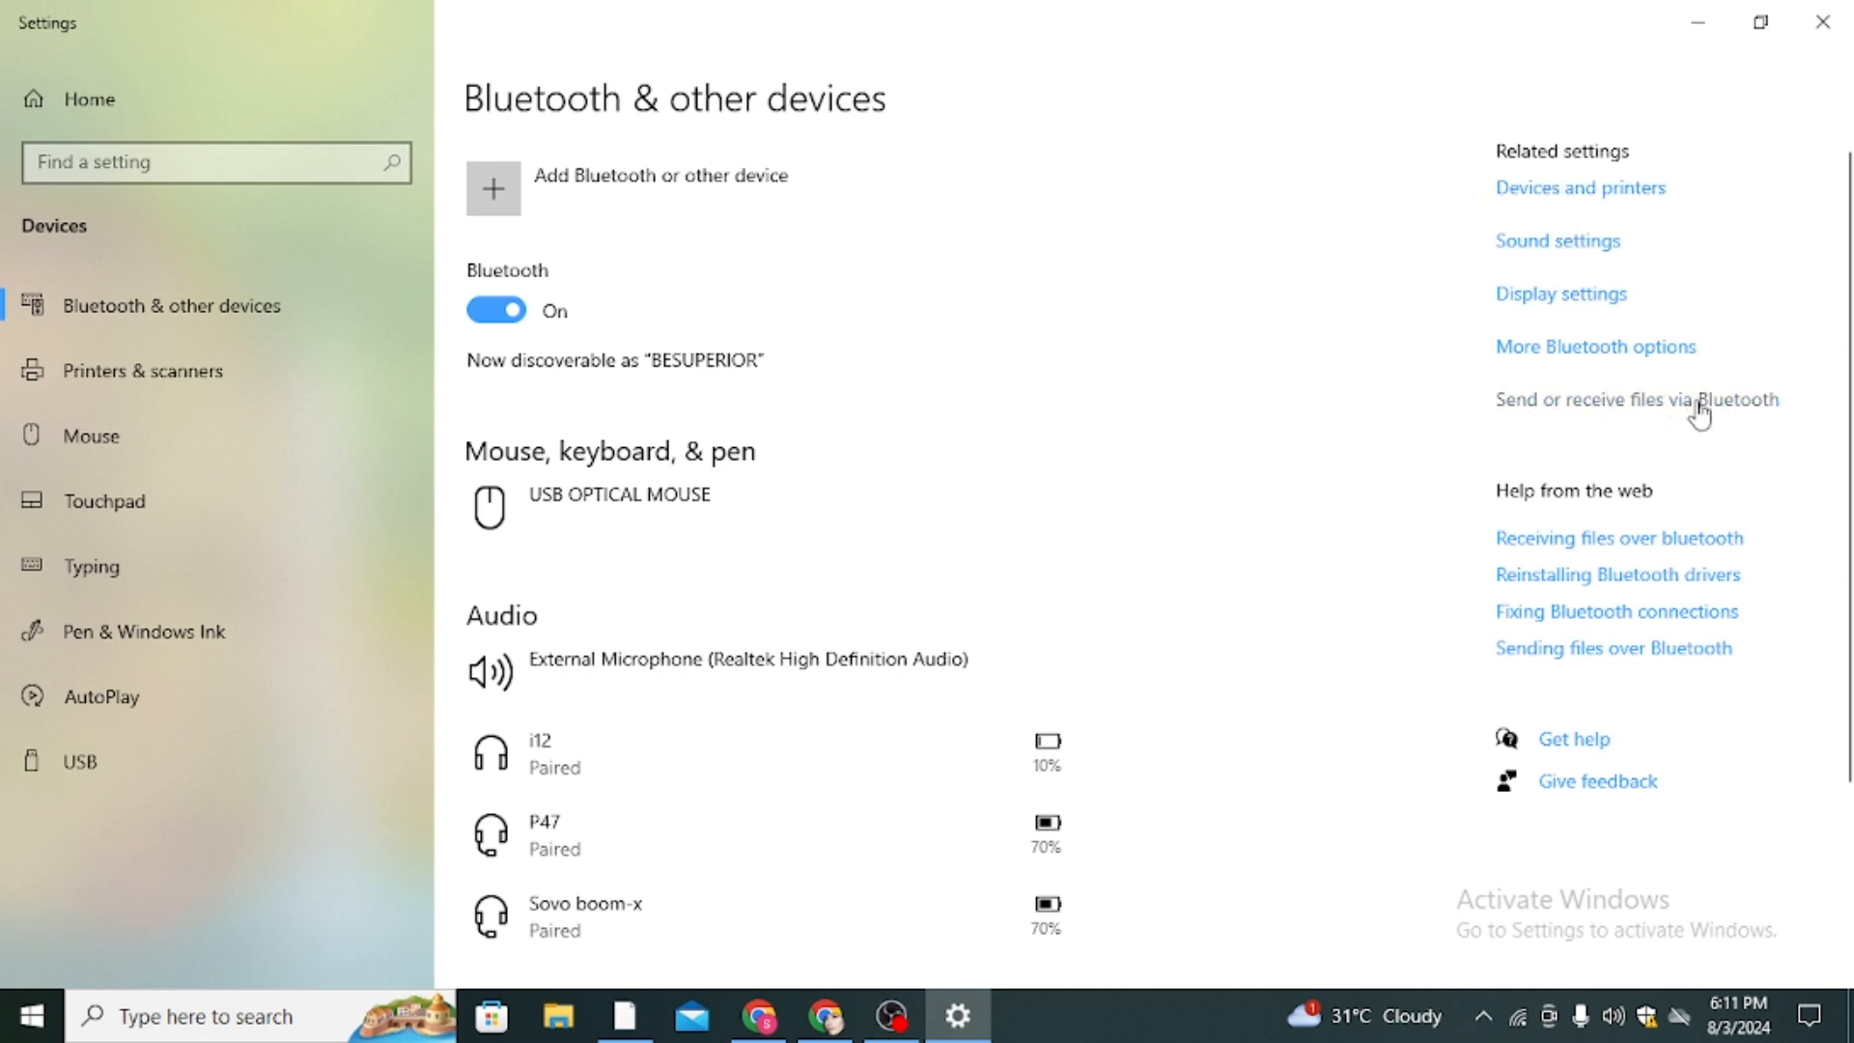
- Launch the Bluetooth File Transfer wizard via 'Send or receive files via Bluetooth'
left_click(1635, 399)
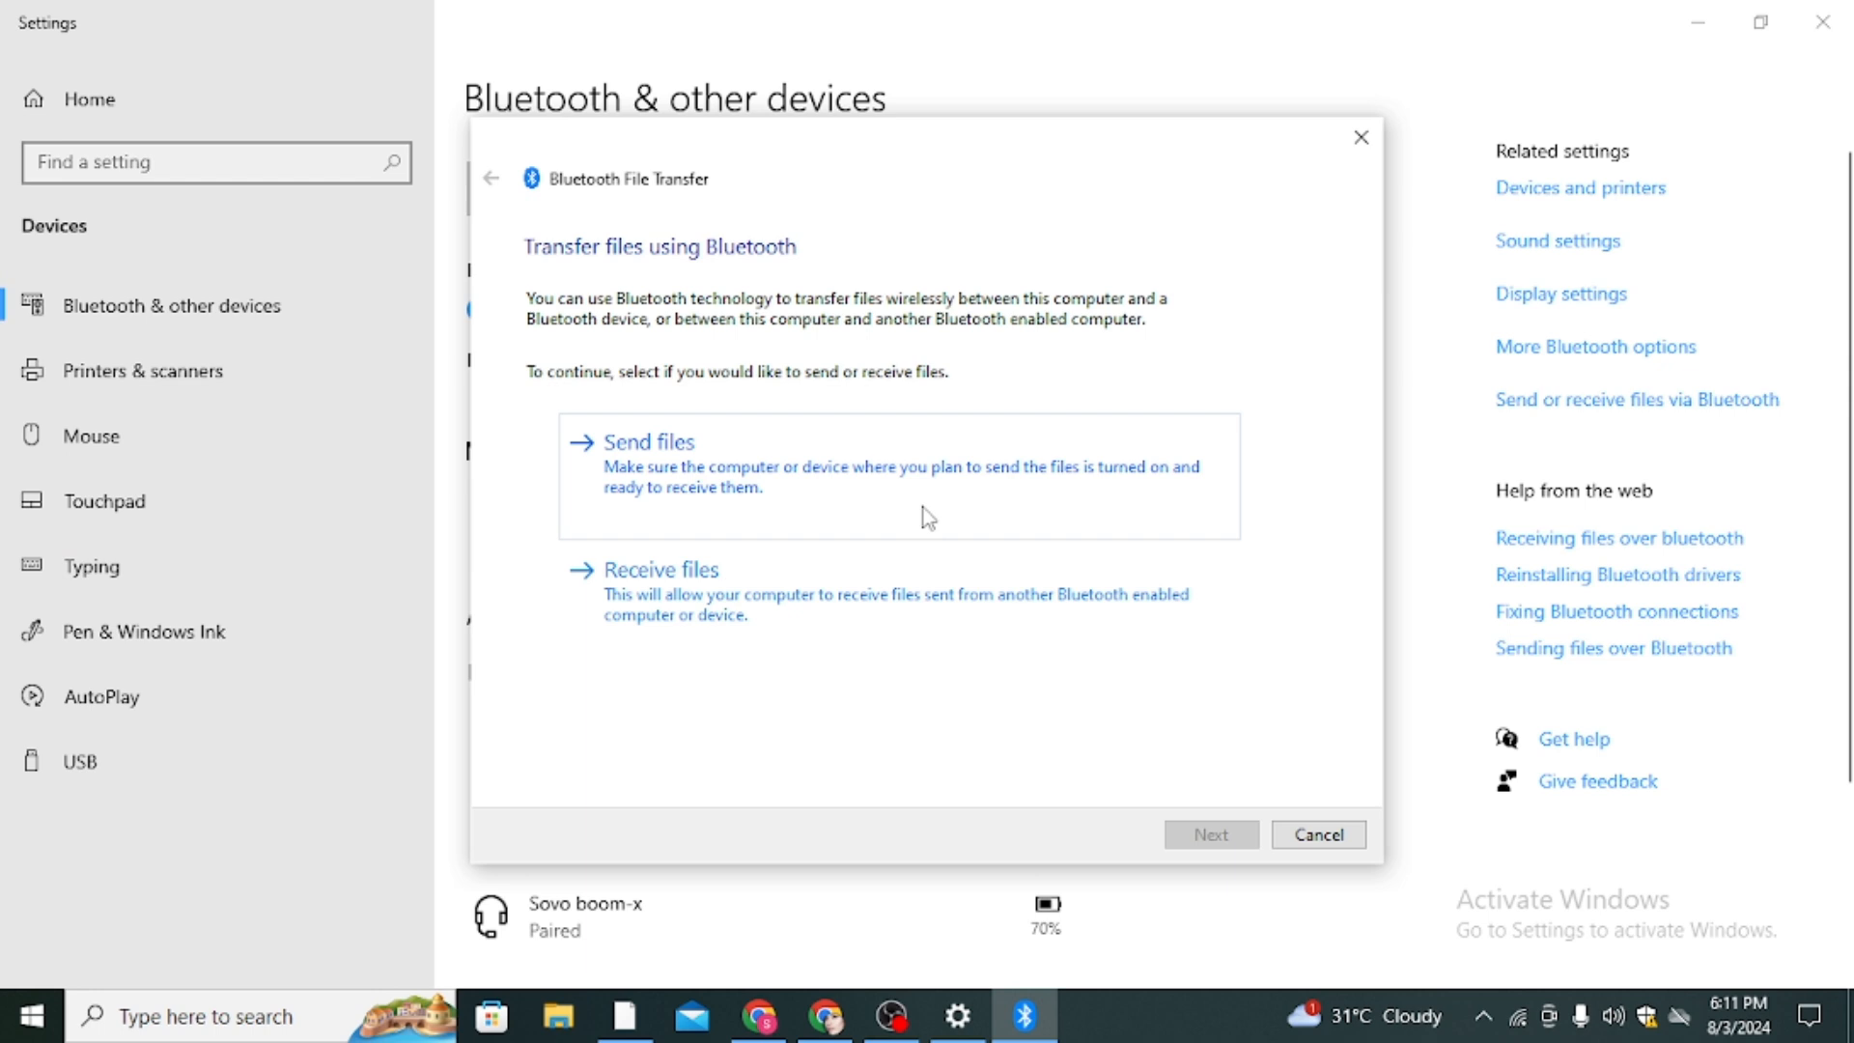
mouse_move(691, 591)
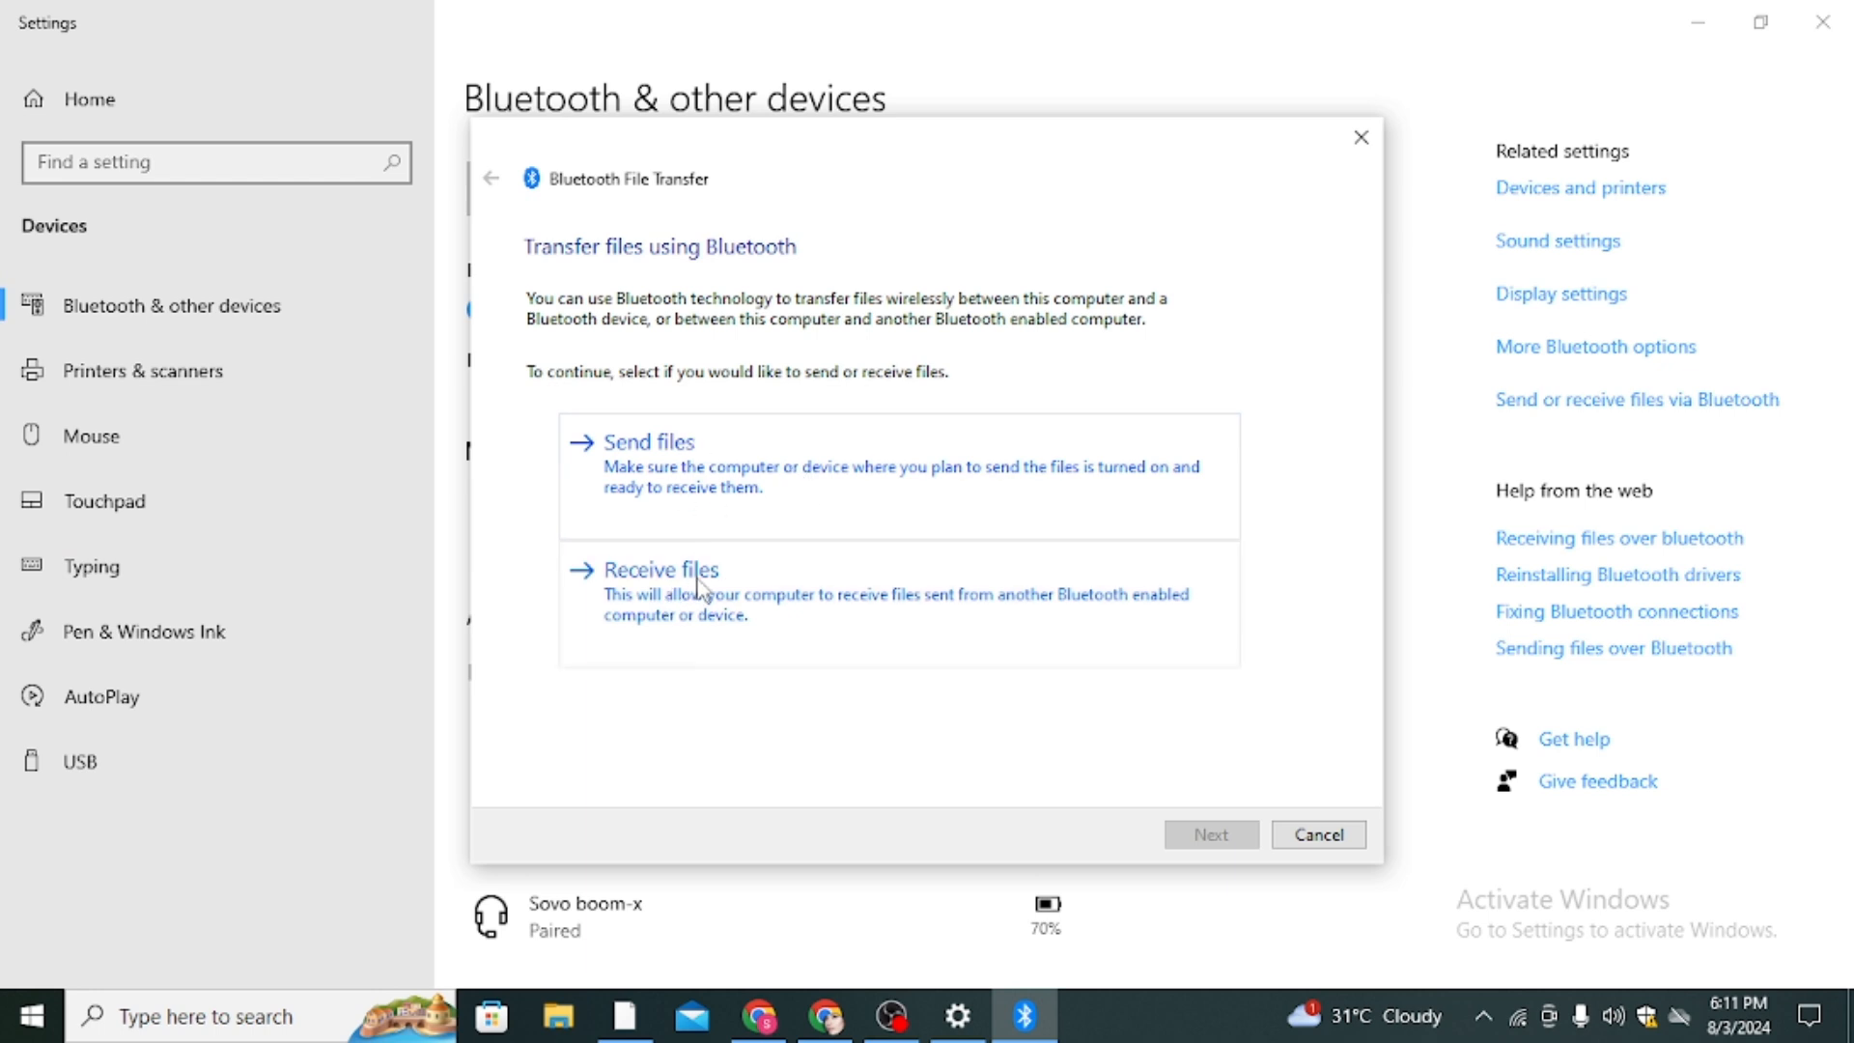
mouse_move(820, 597)
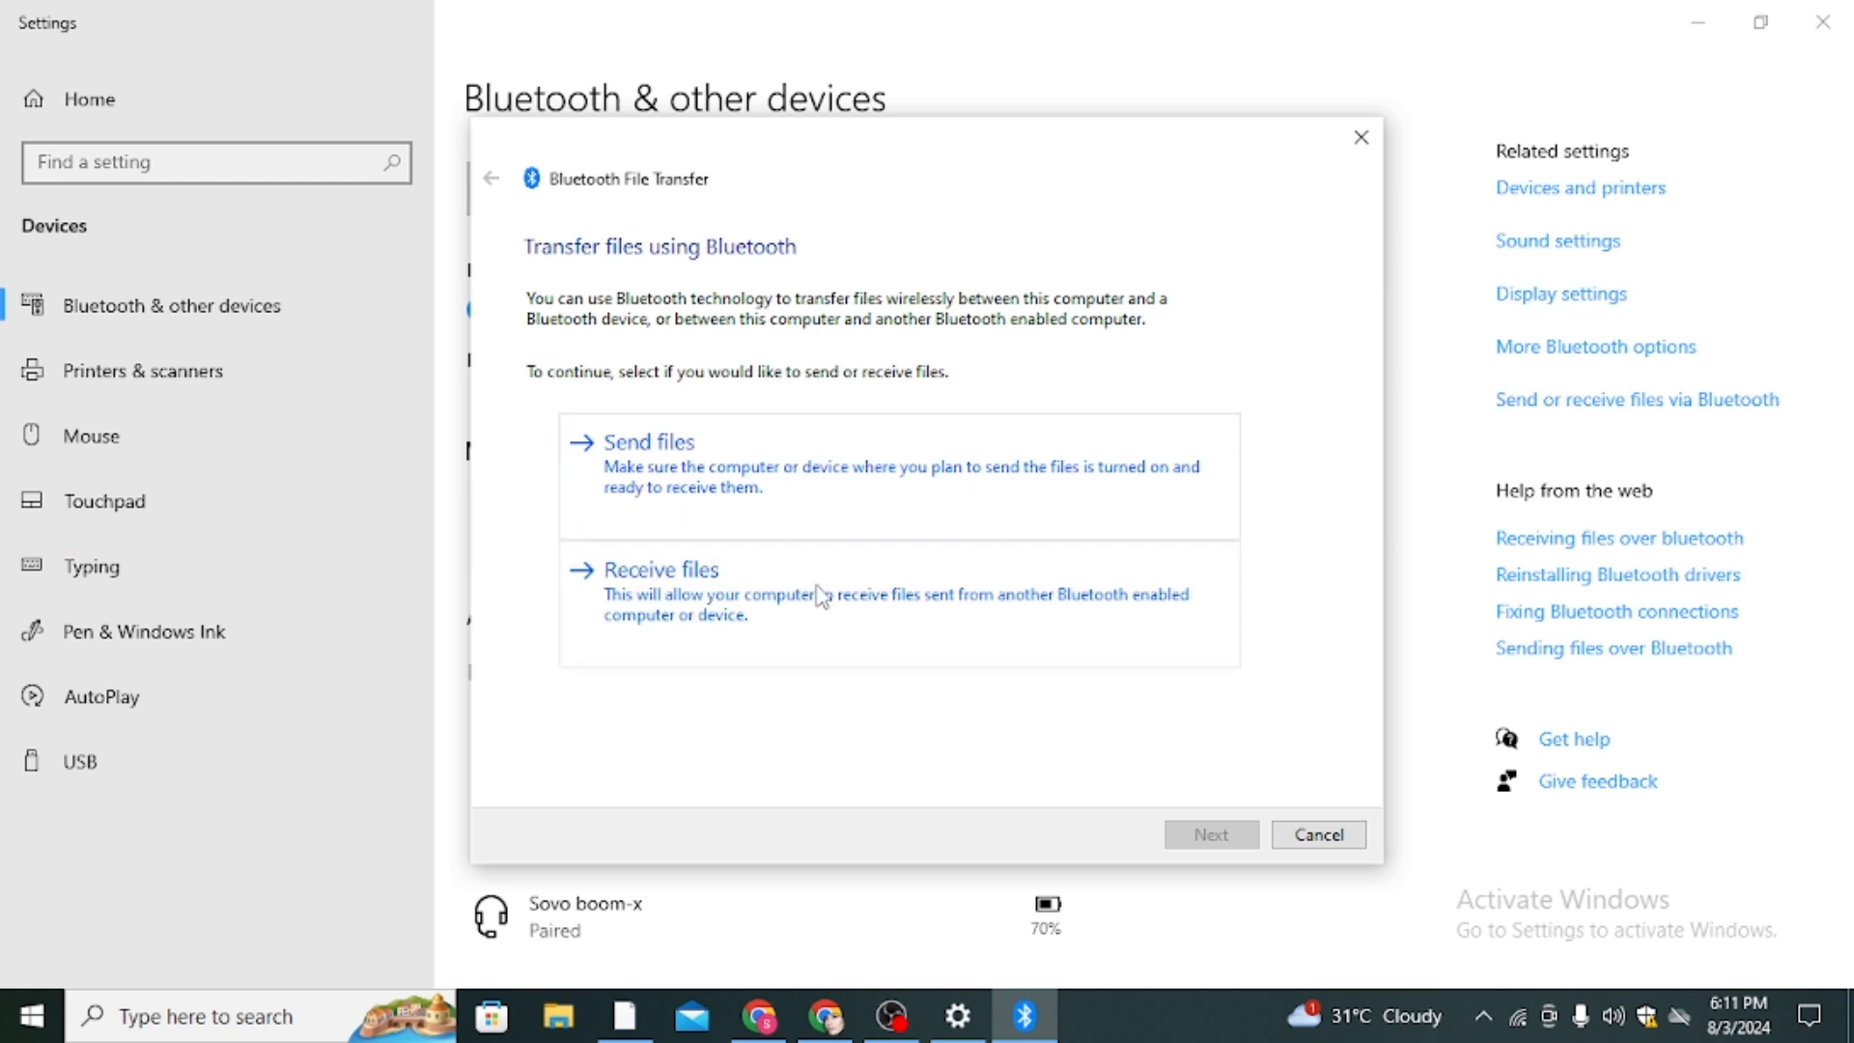
- Choose 'Receive files' so the PC waits for an incoming Bluetooth connection
left_click(690, 568)
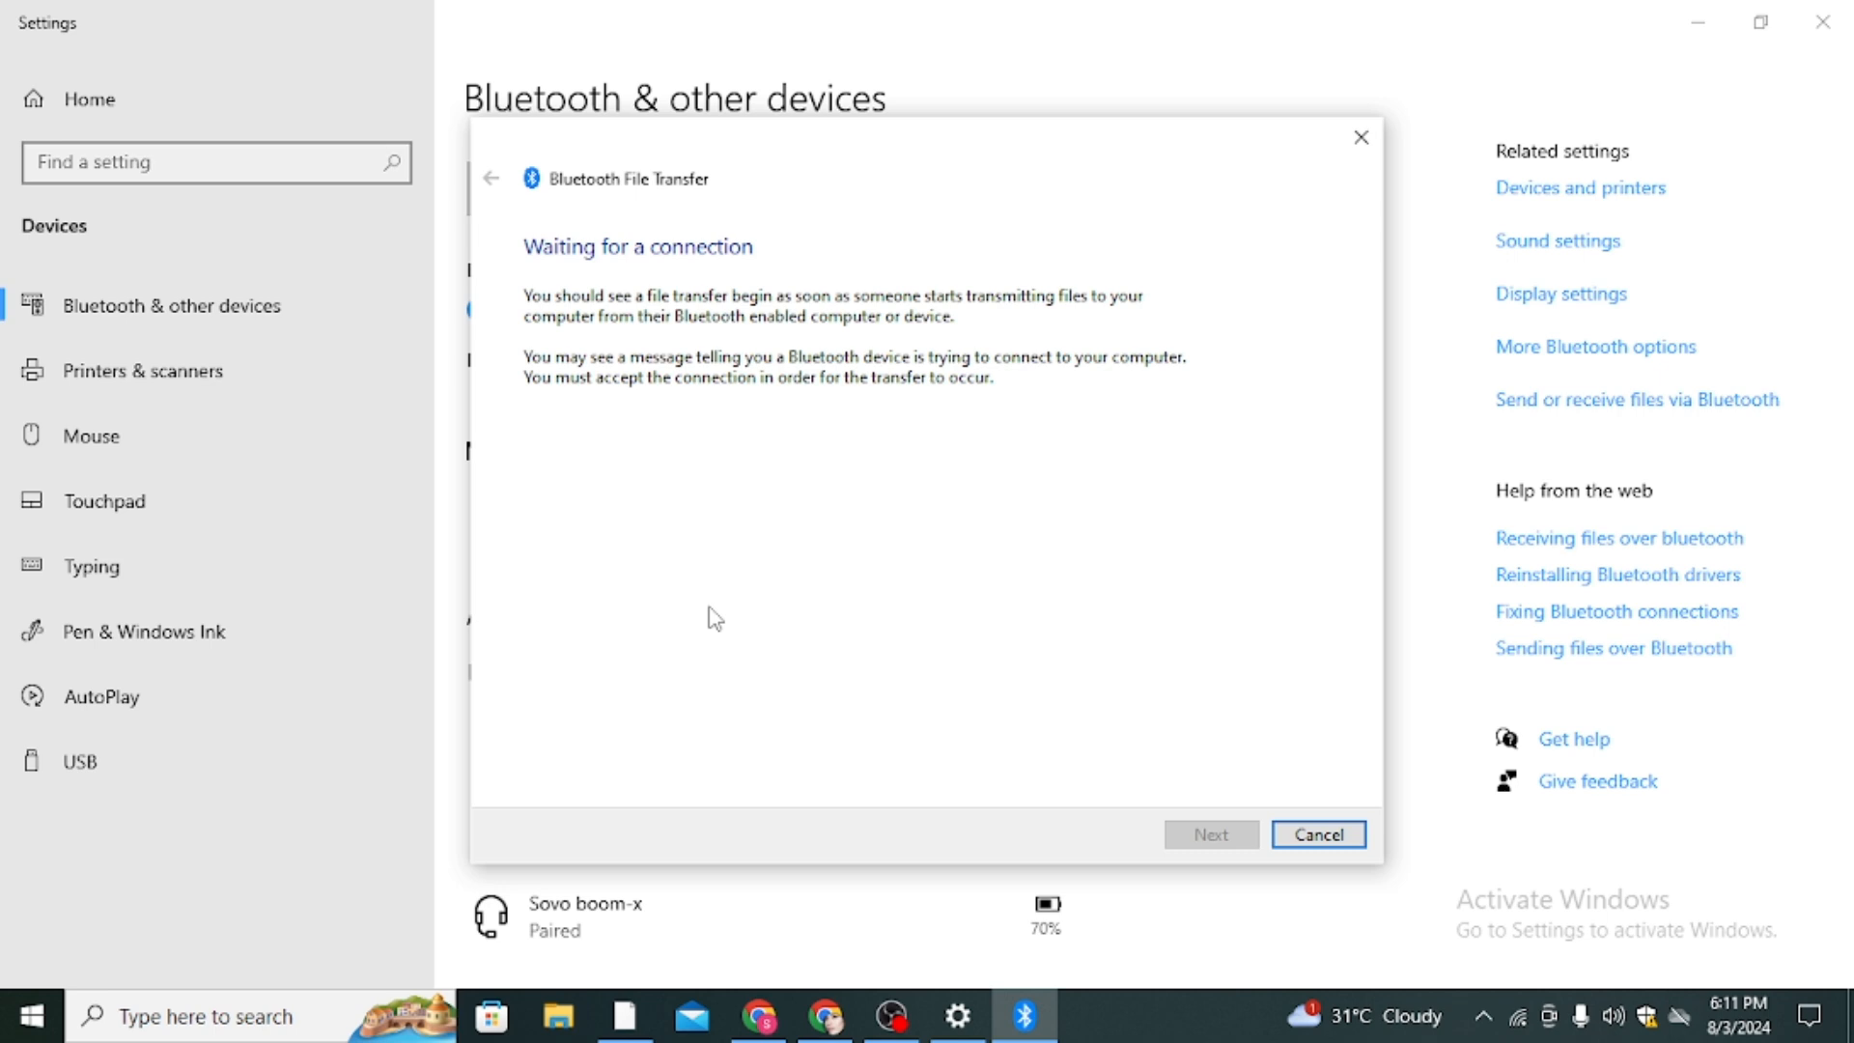
mouse_move(773, 659)
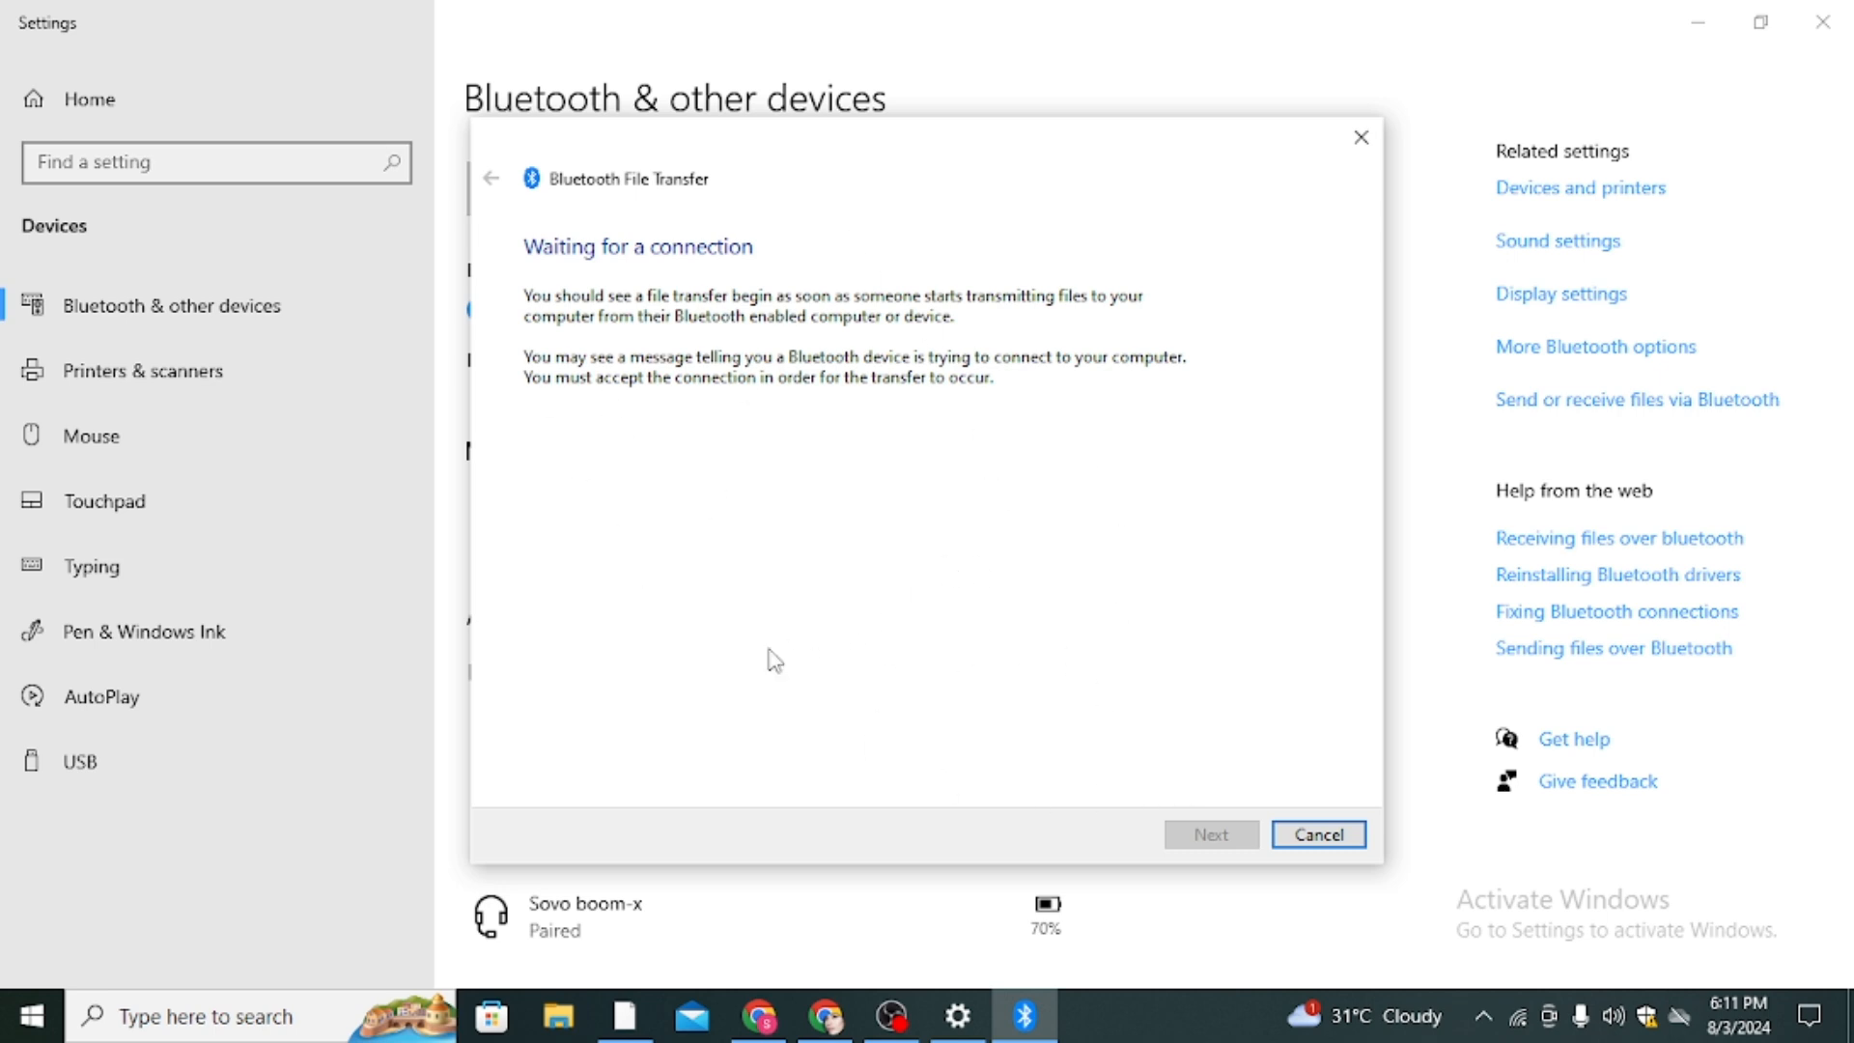
mouse_move(789, 581)
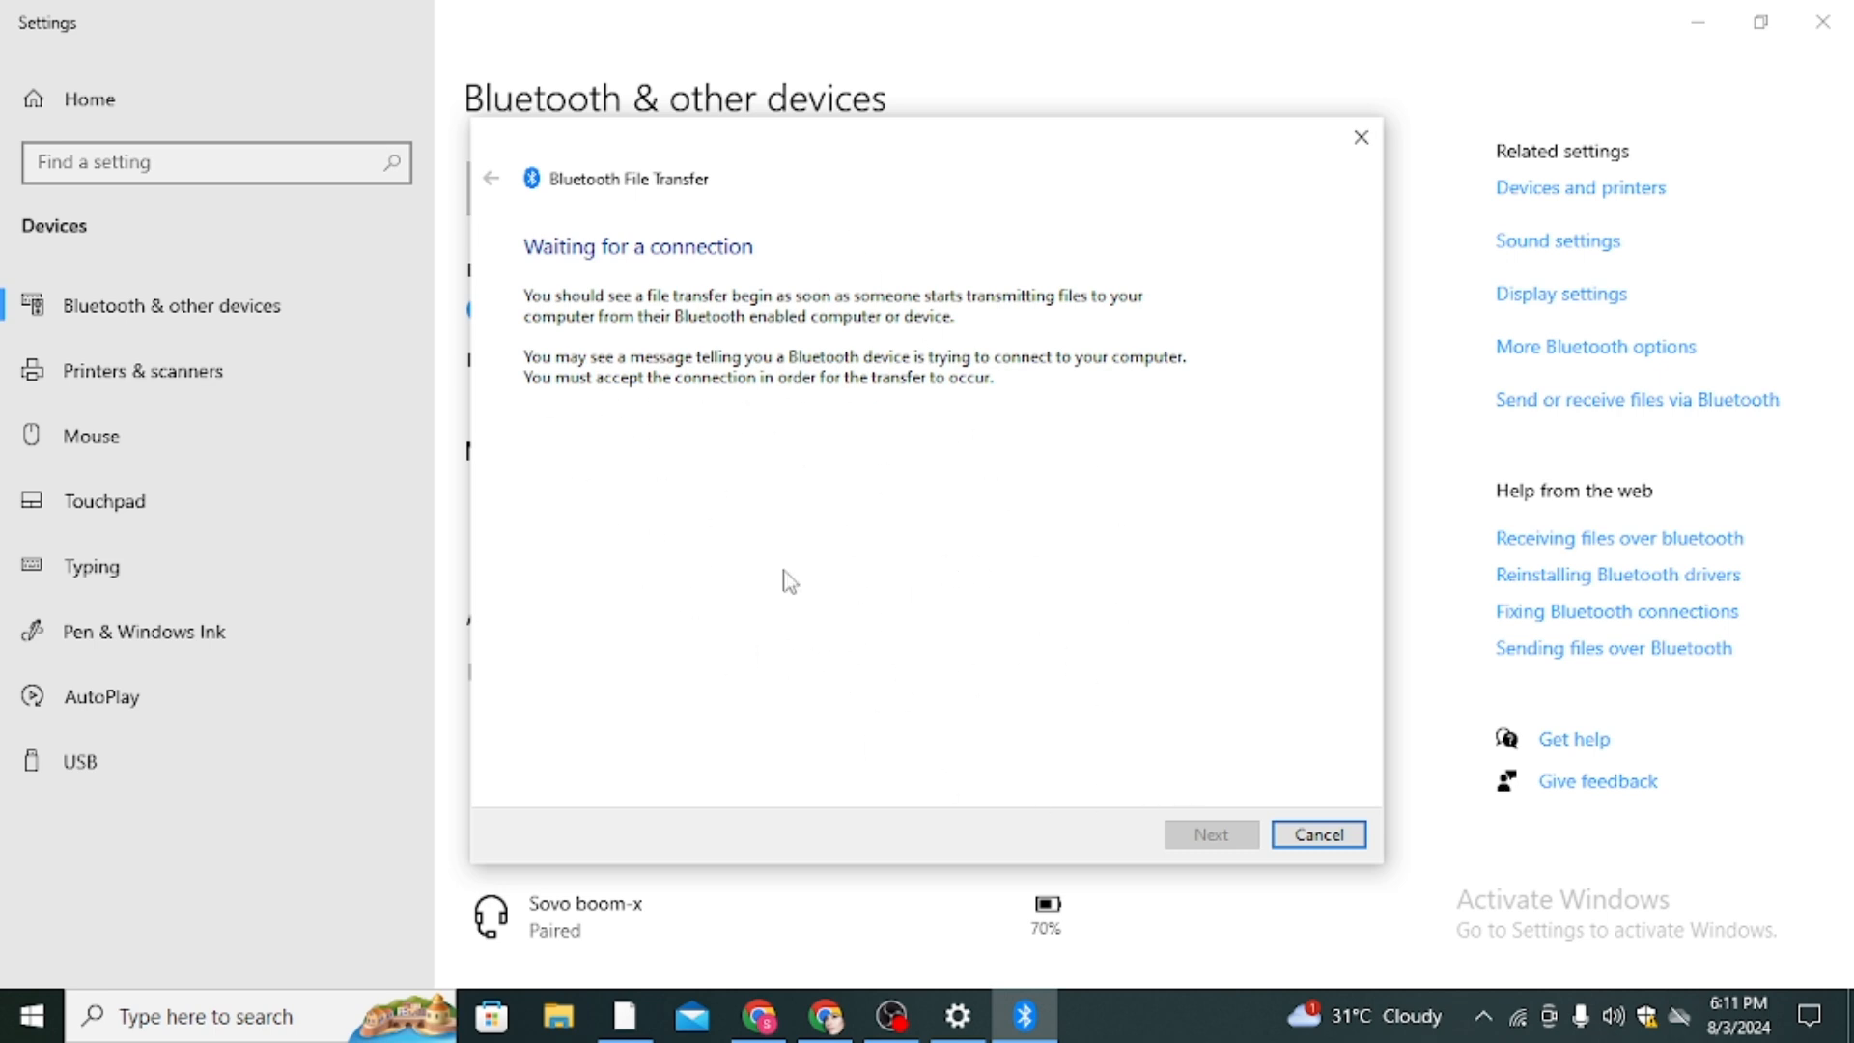
mouse_move(878, 518)
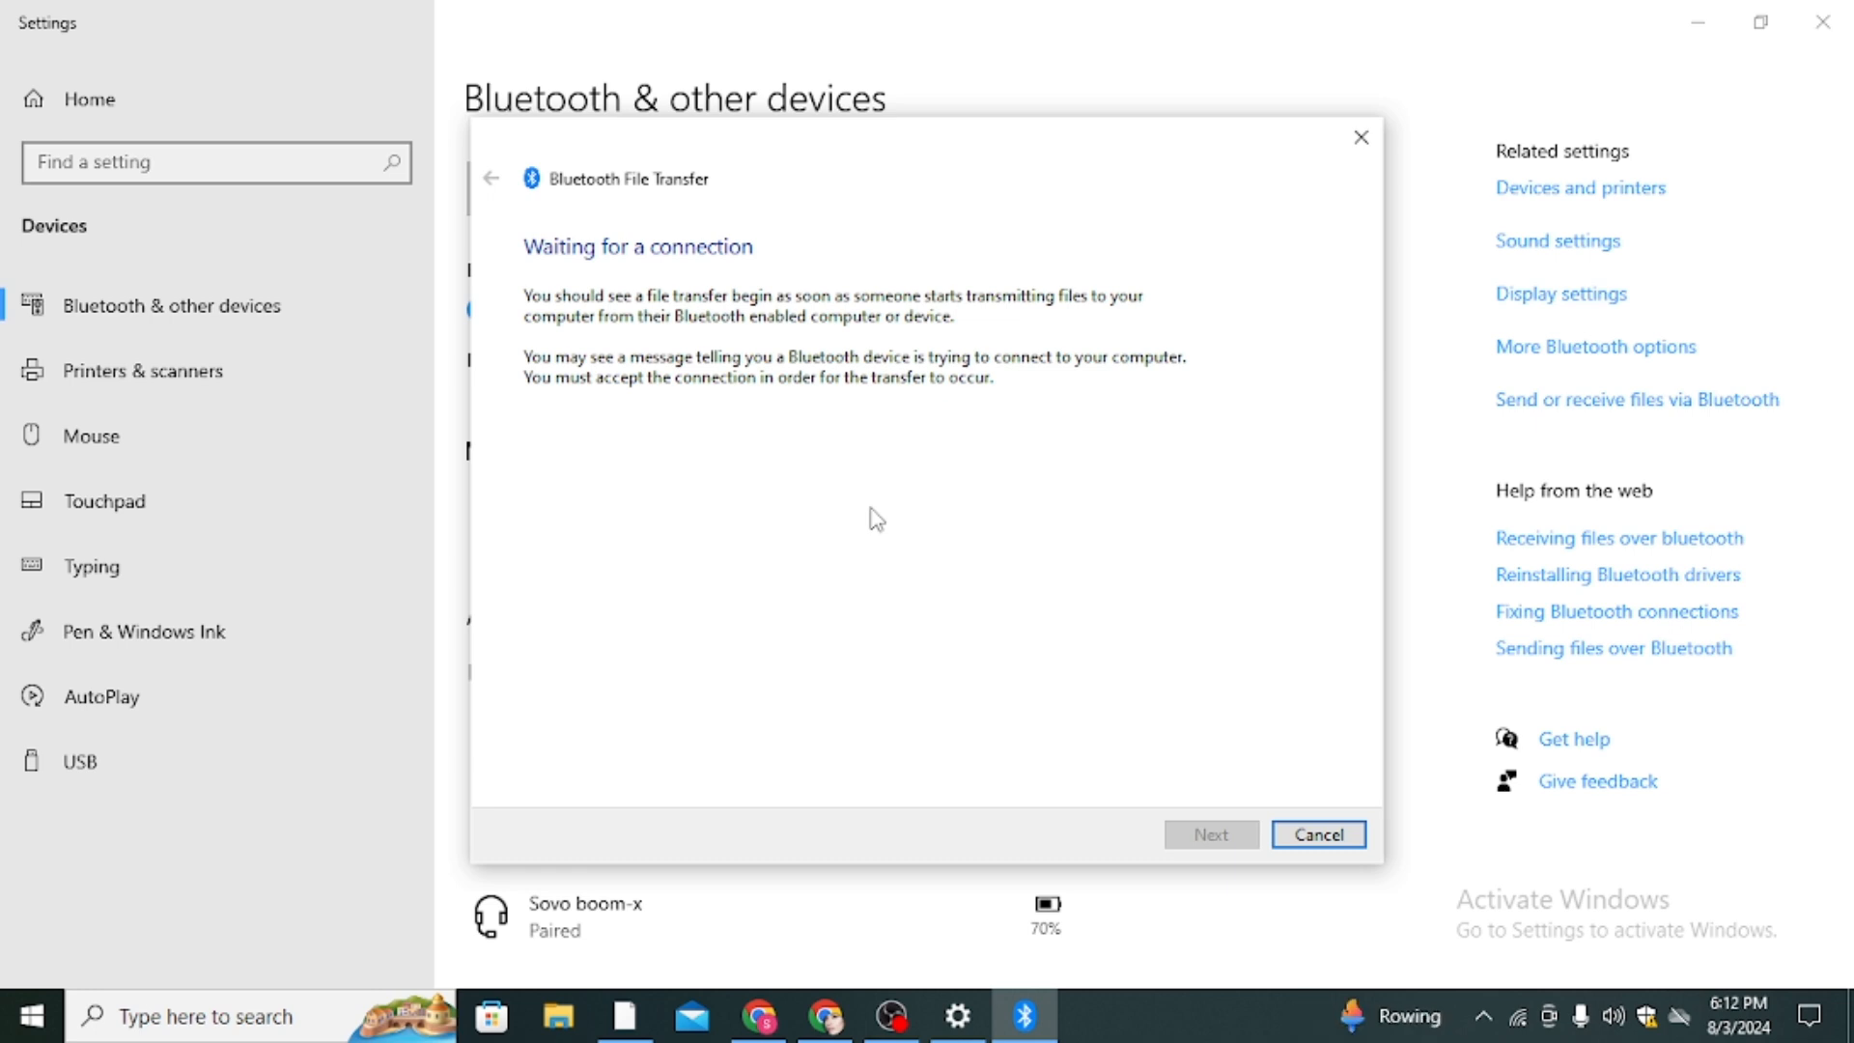
mouse_move(910, 605)
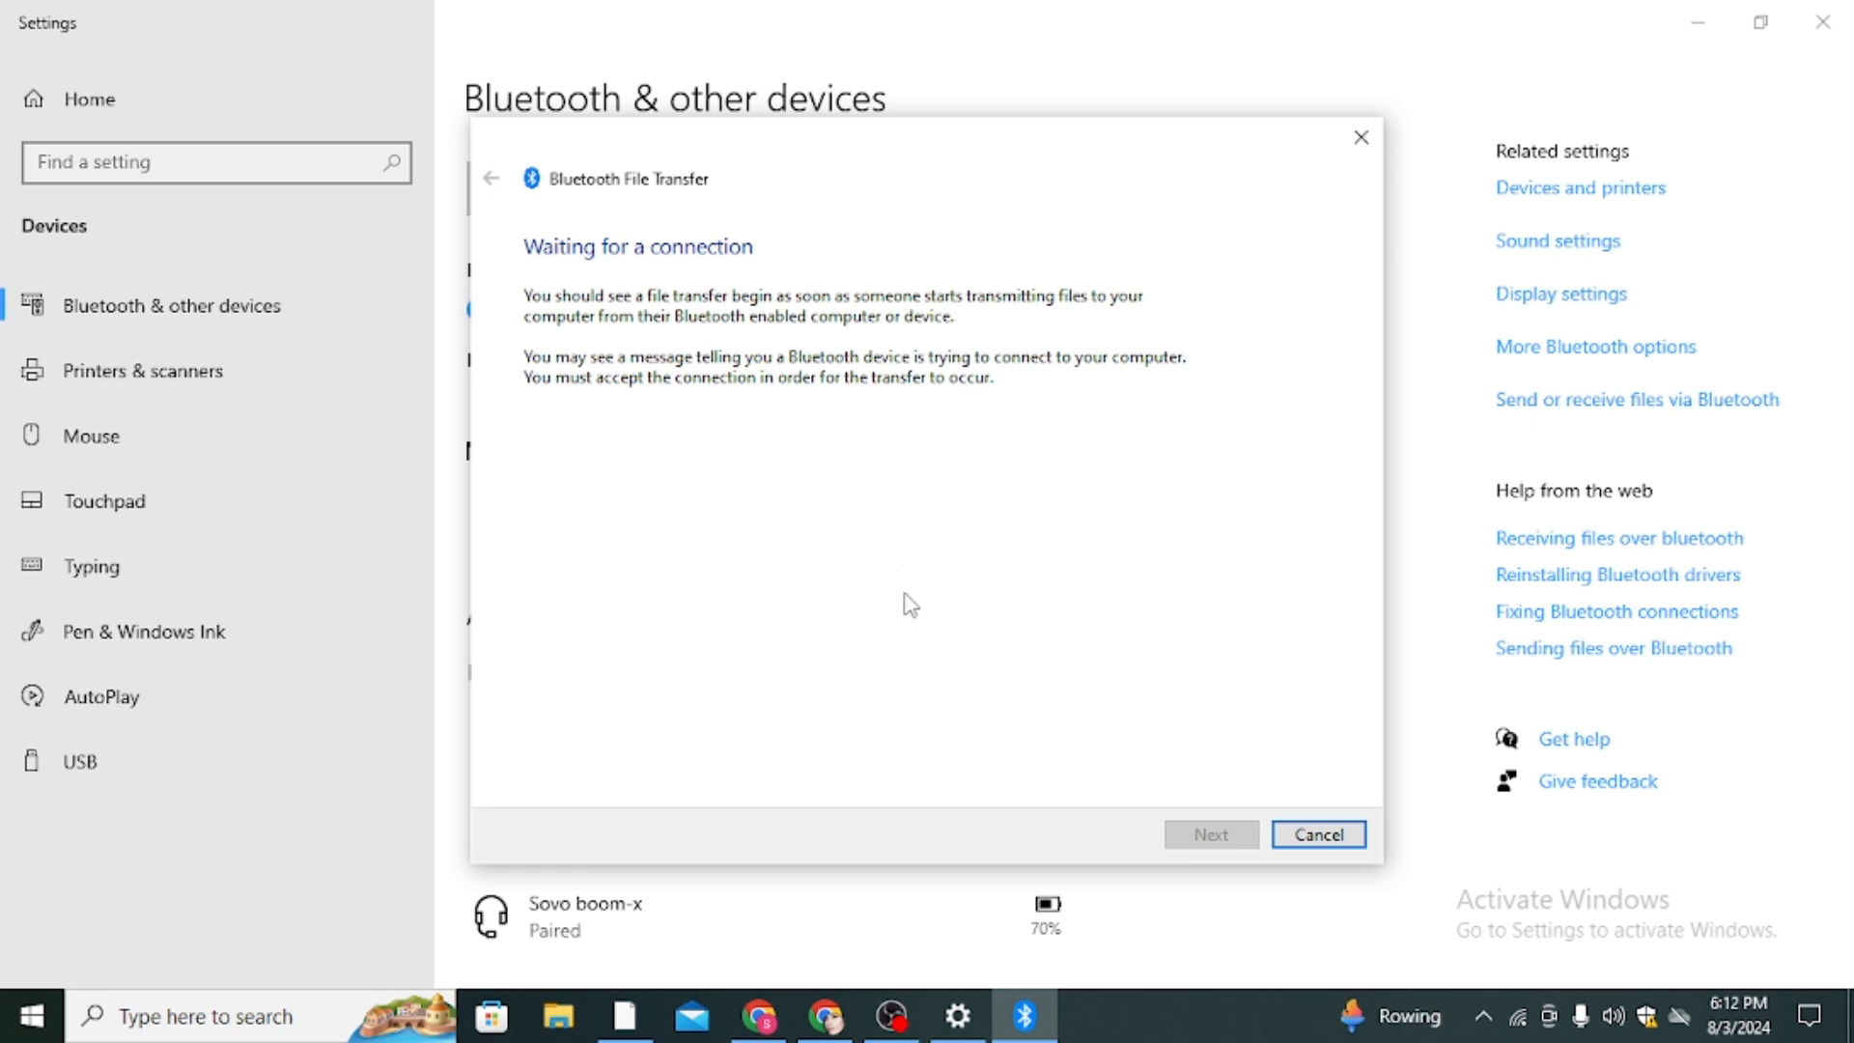